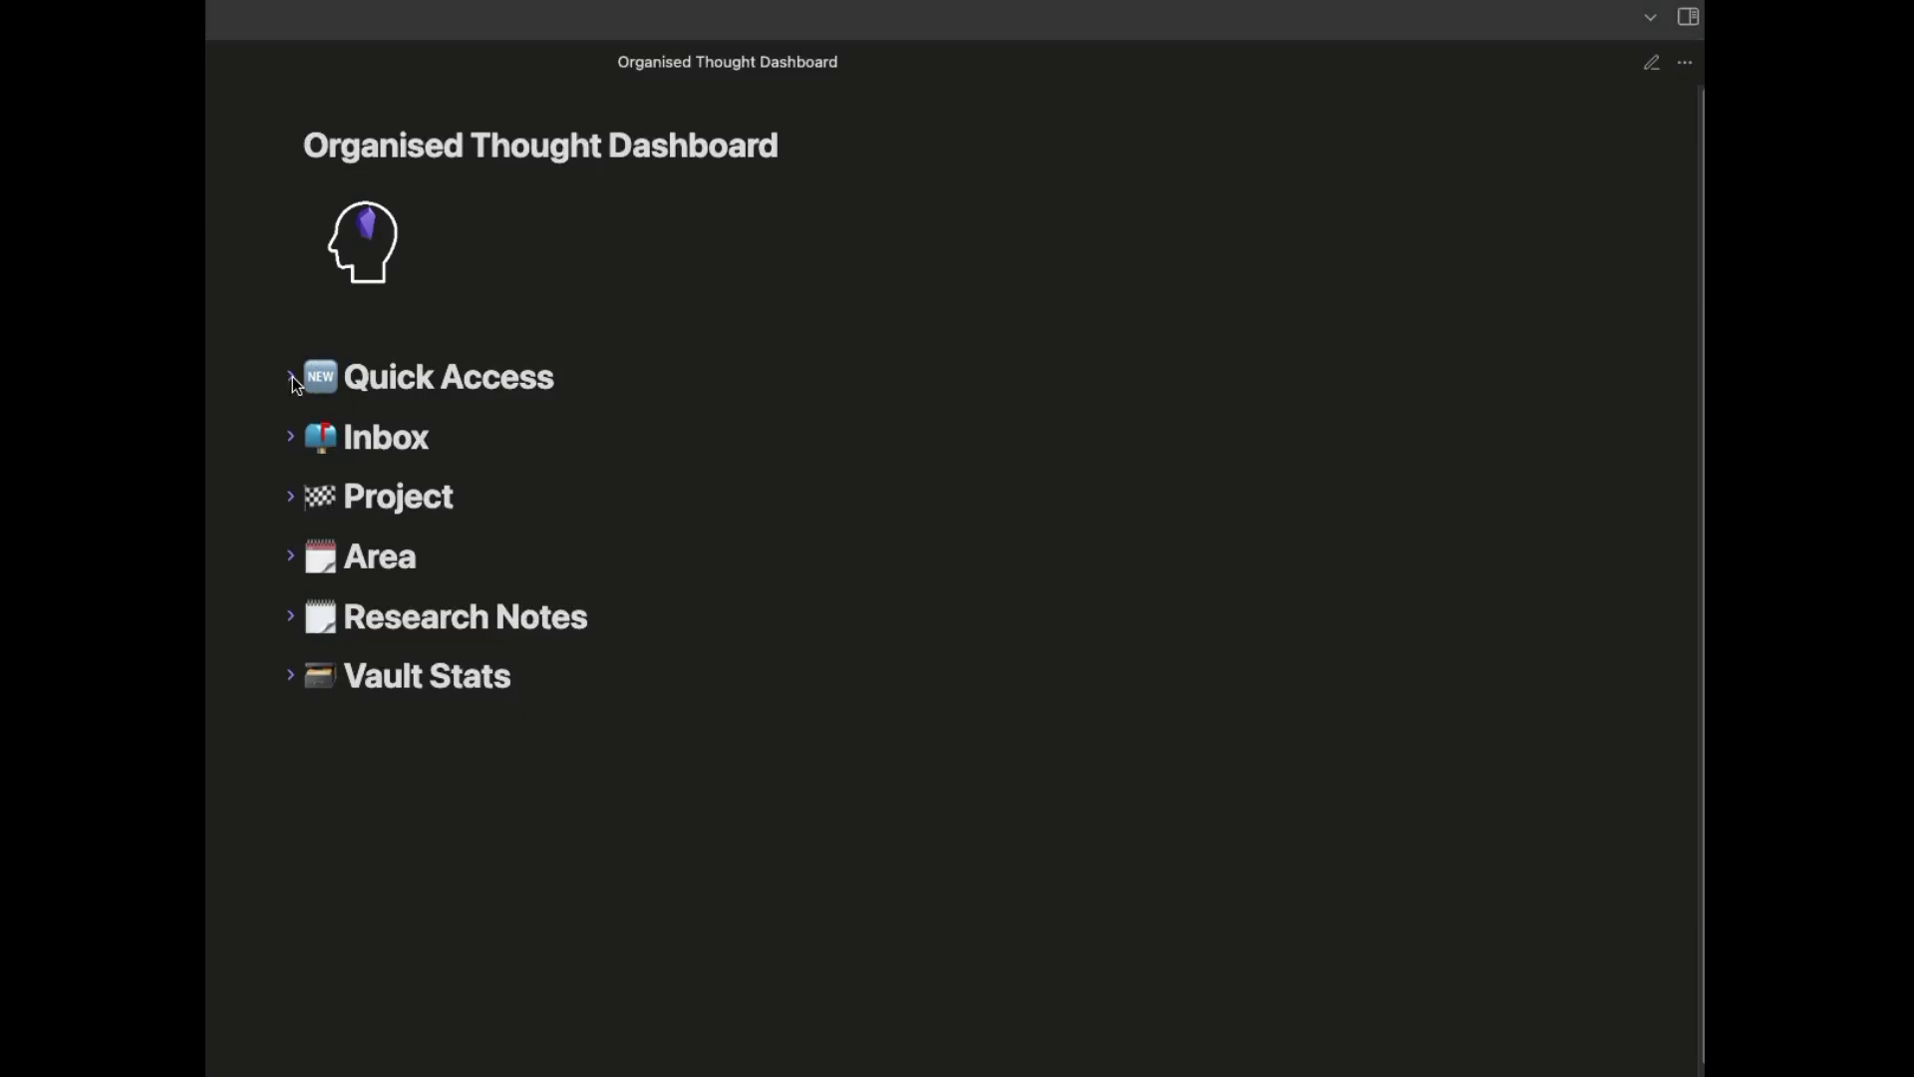
# Browse the dashboard sections: expand and fold Quick Access, Inbox, Project and Area.
pyautogui.click(291, 377)
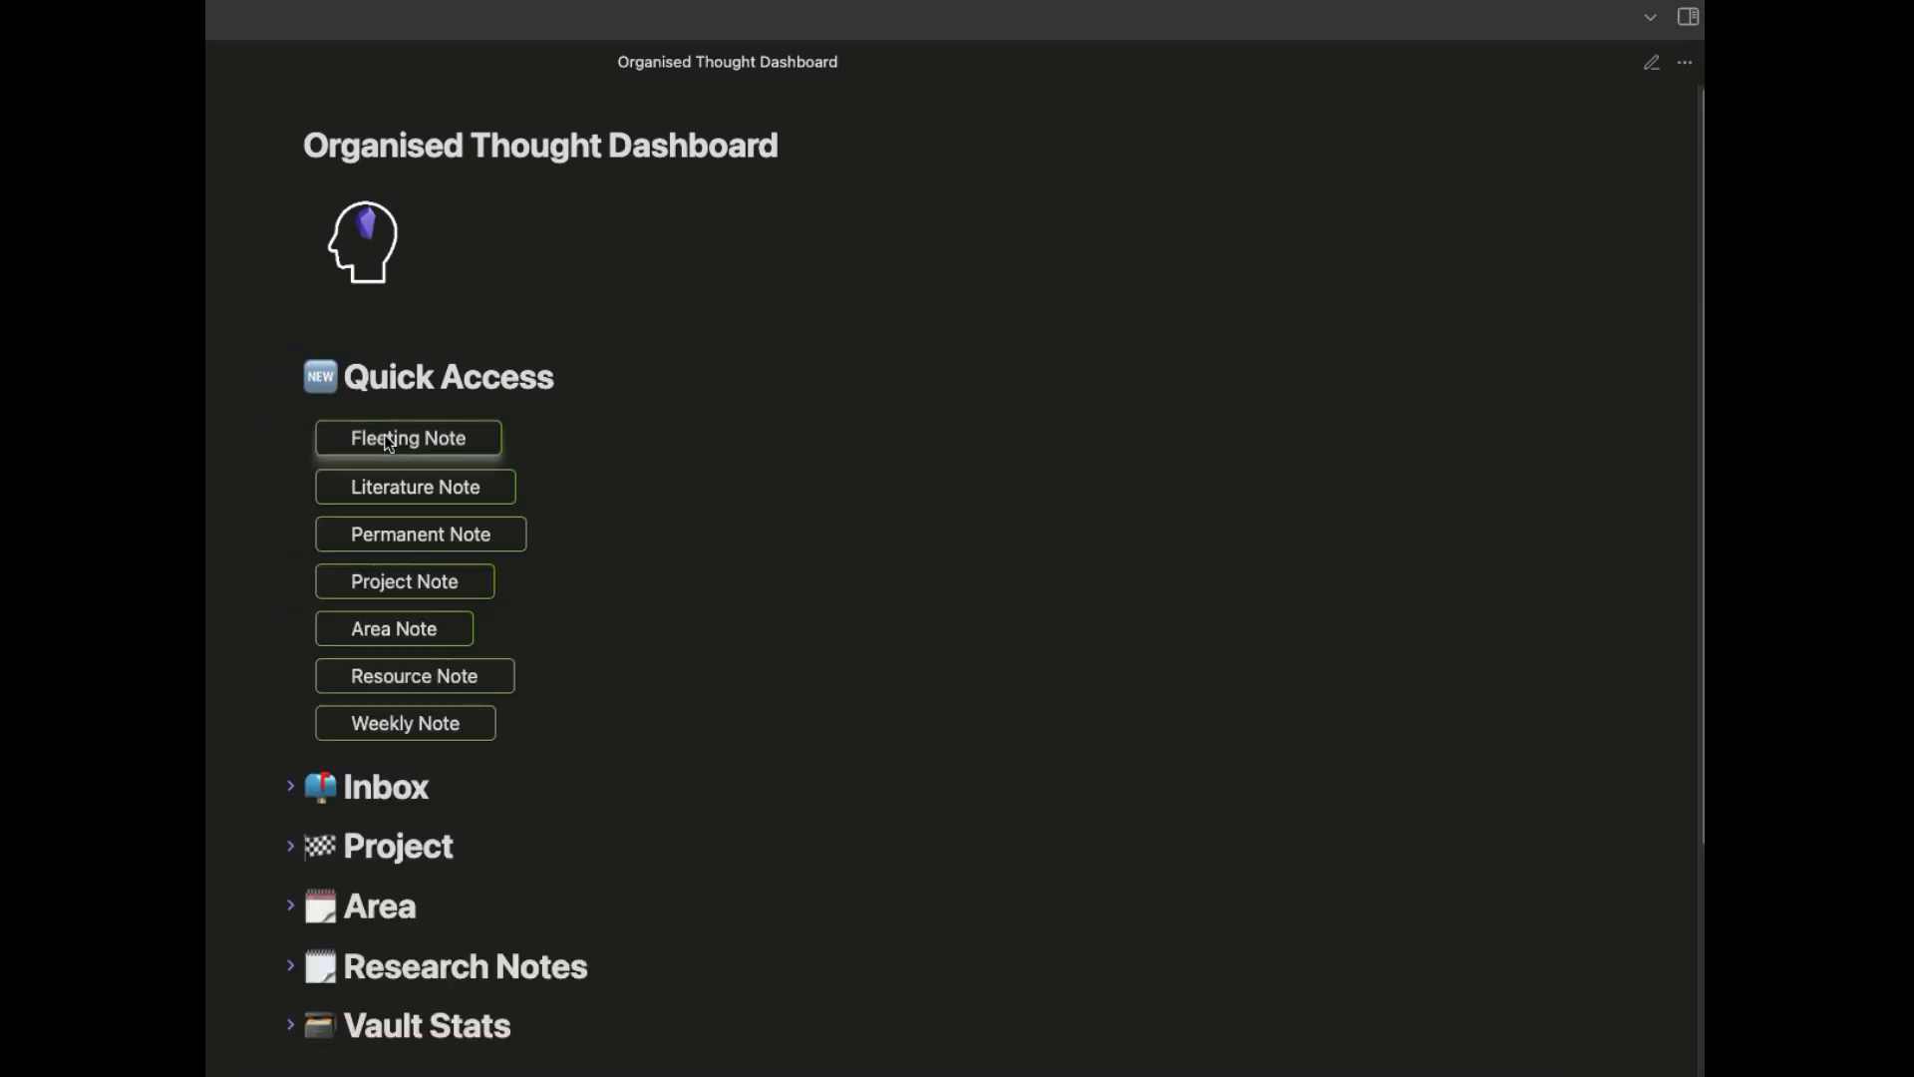
pyautogui.moveTo(397, 710)
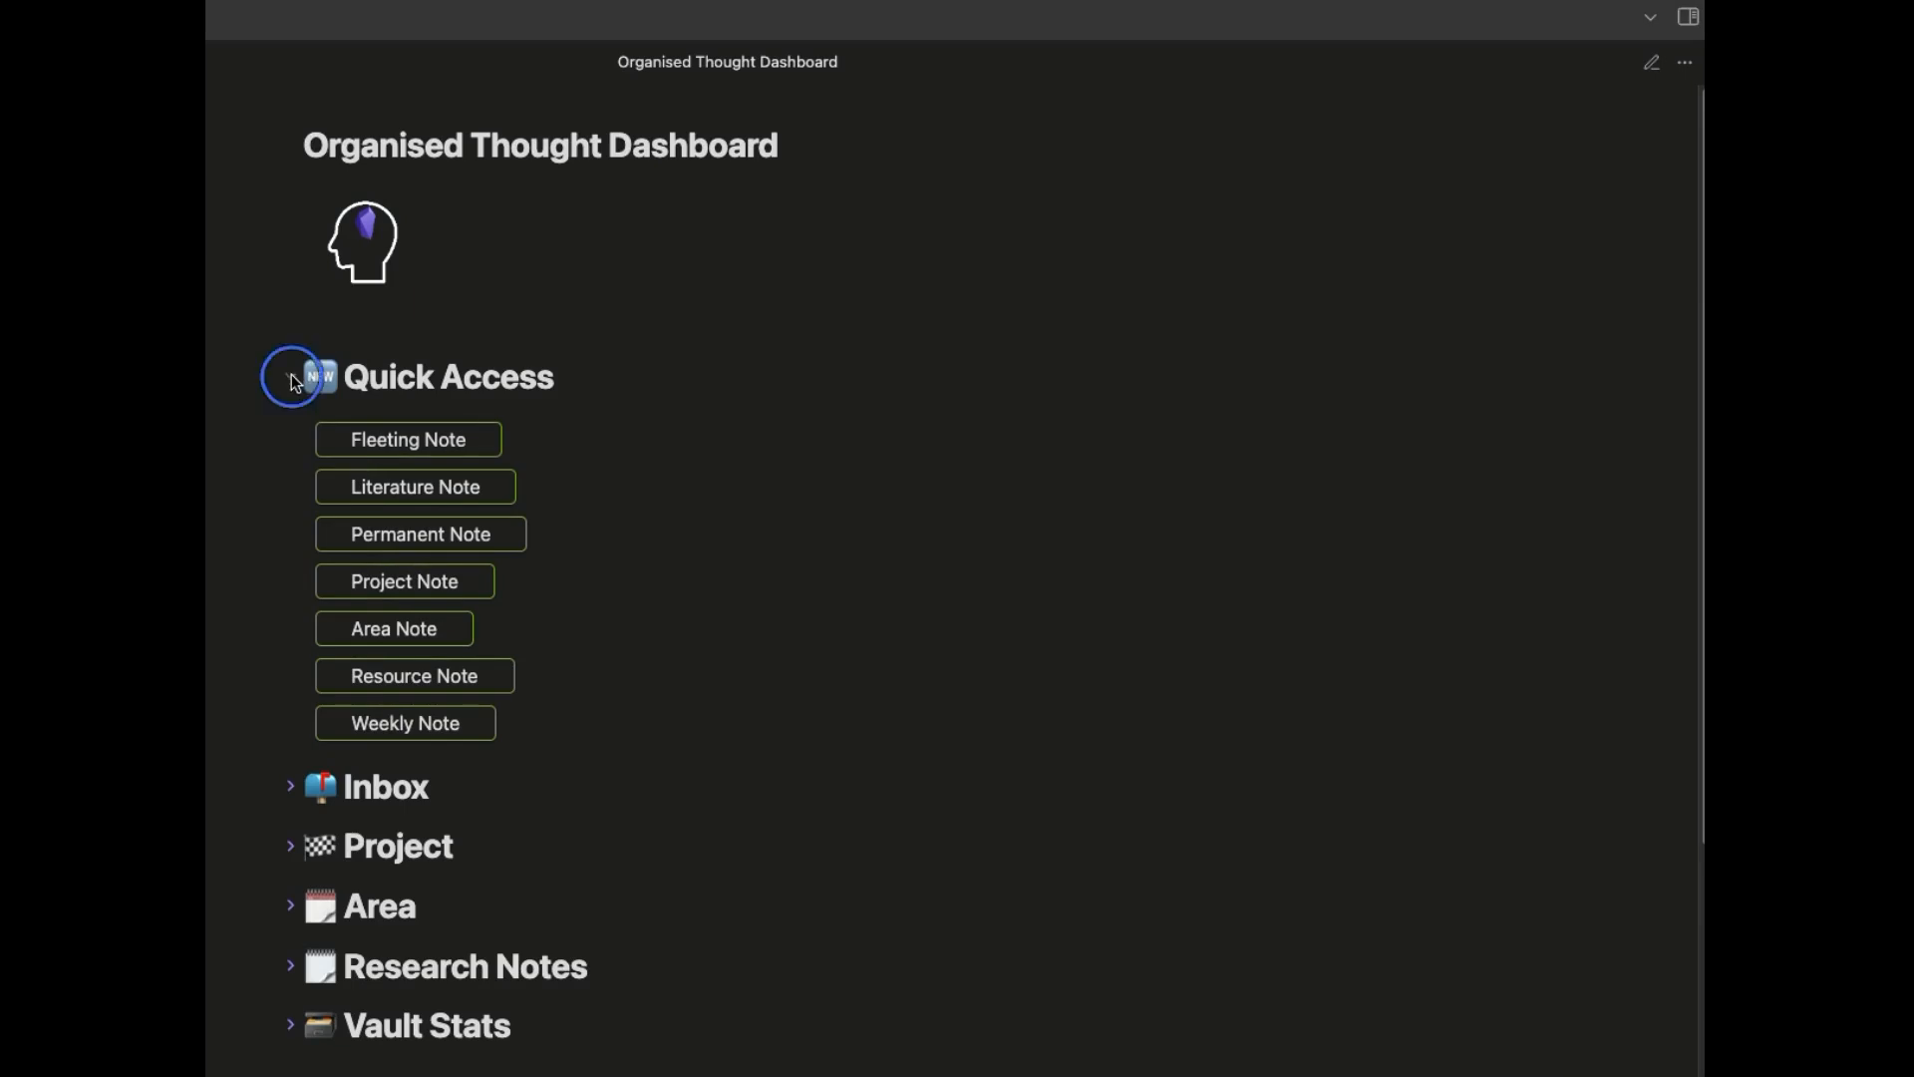
pyautogui.click(291, 377)
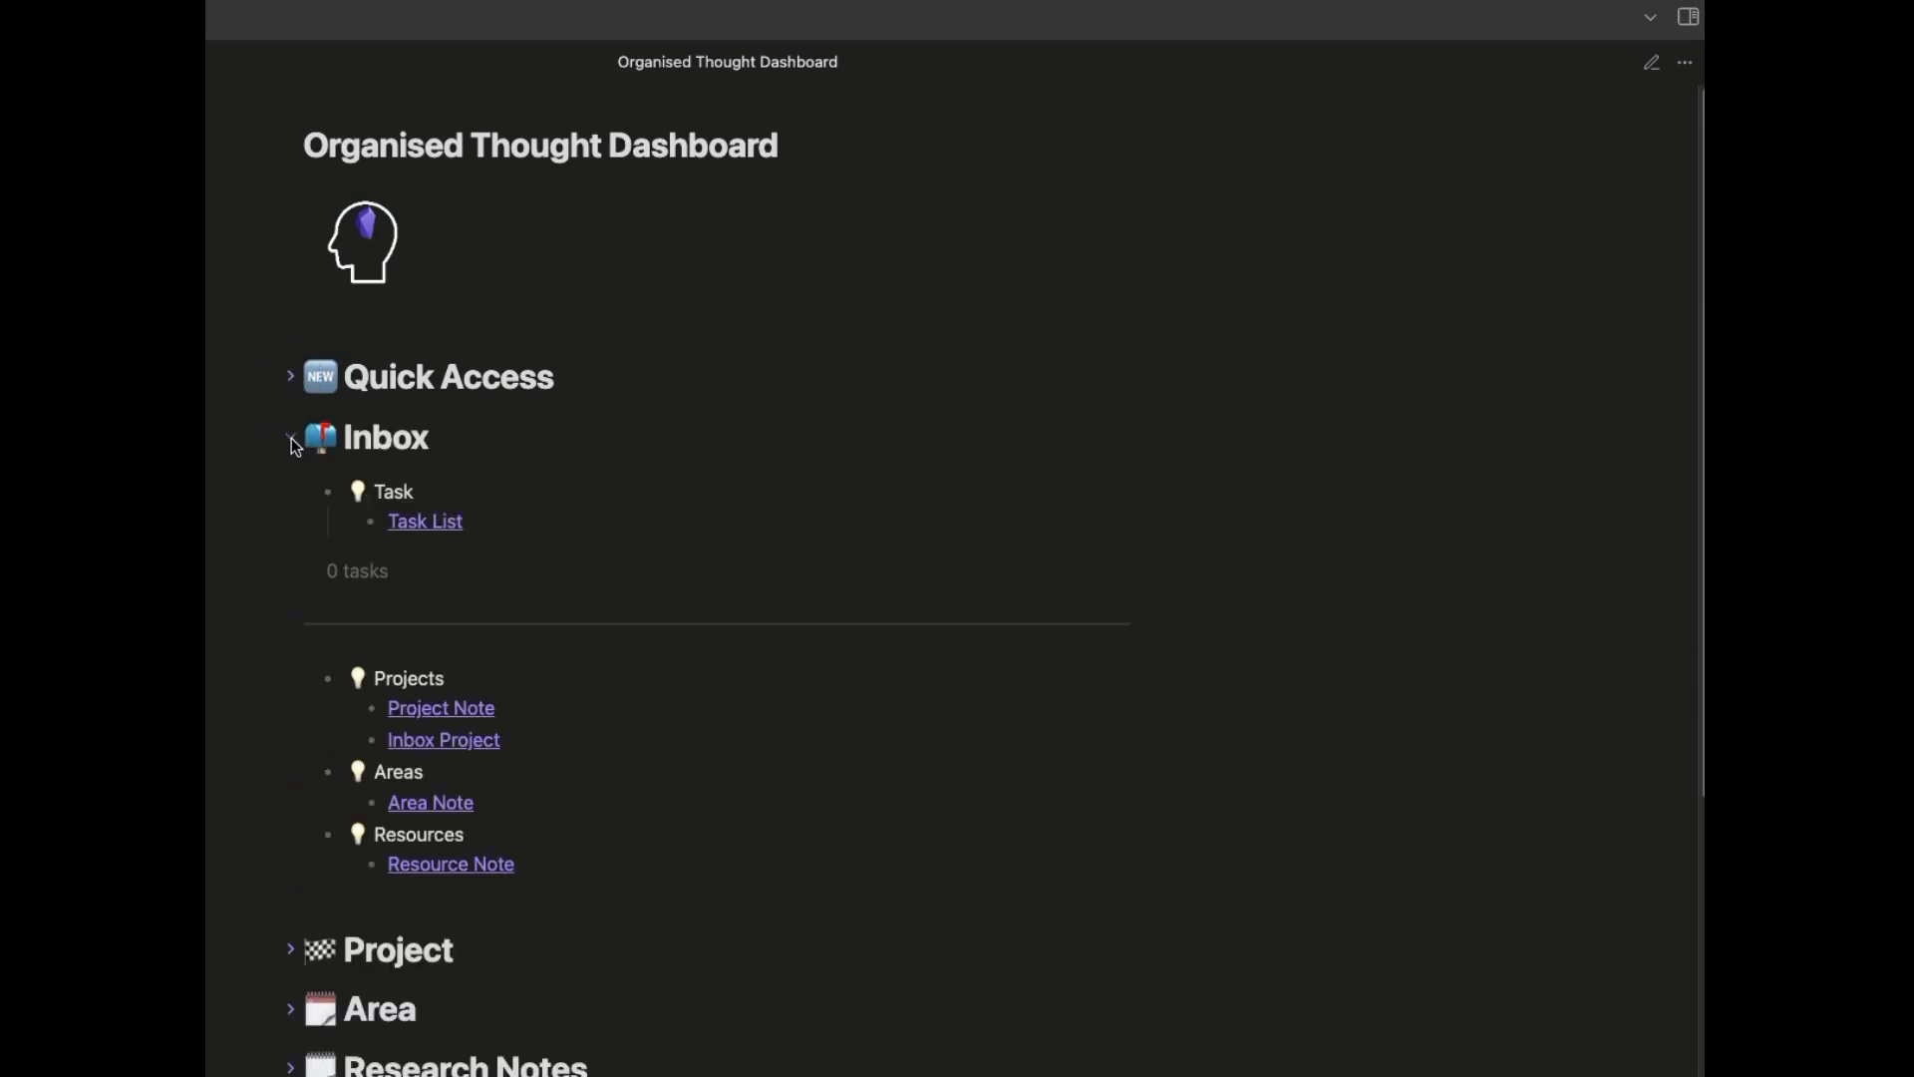
pyautogui.click(292, 438)
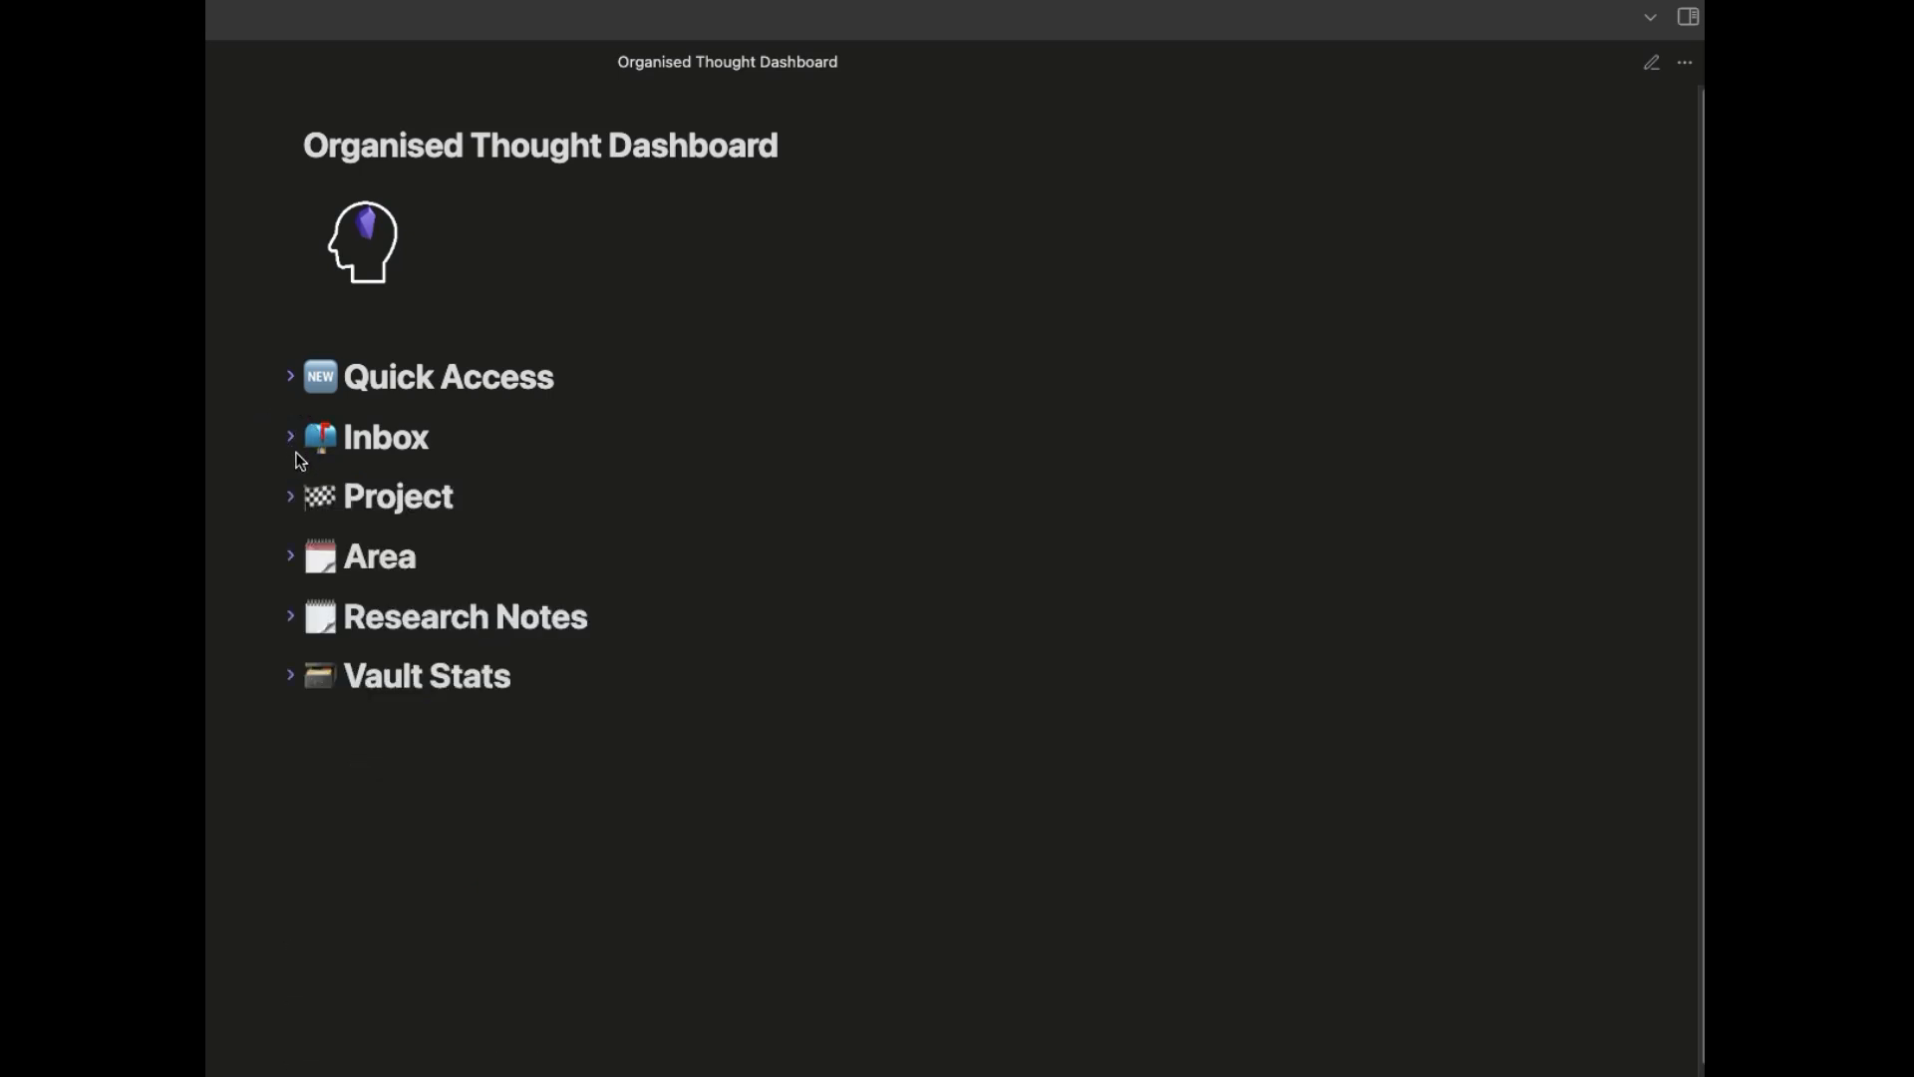
pyautogui.click(291, 496)
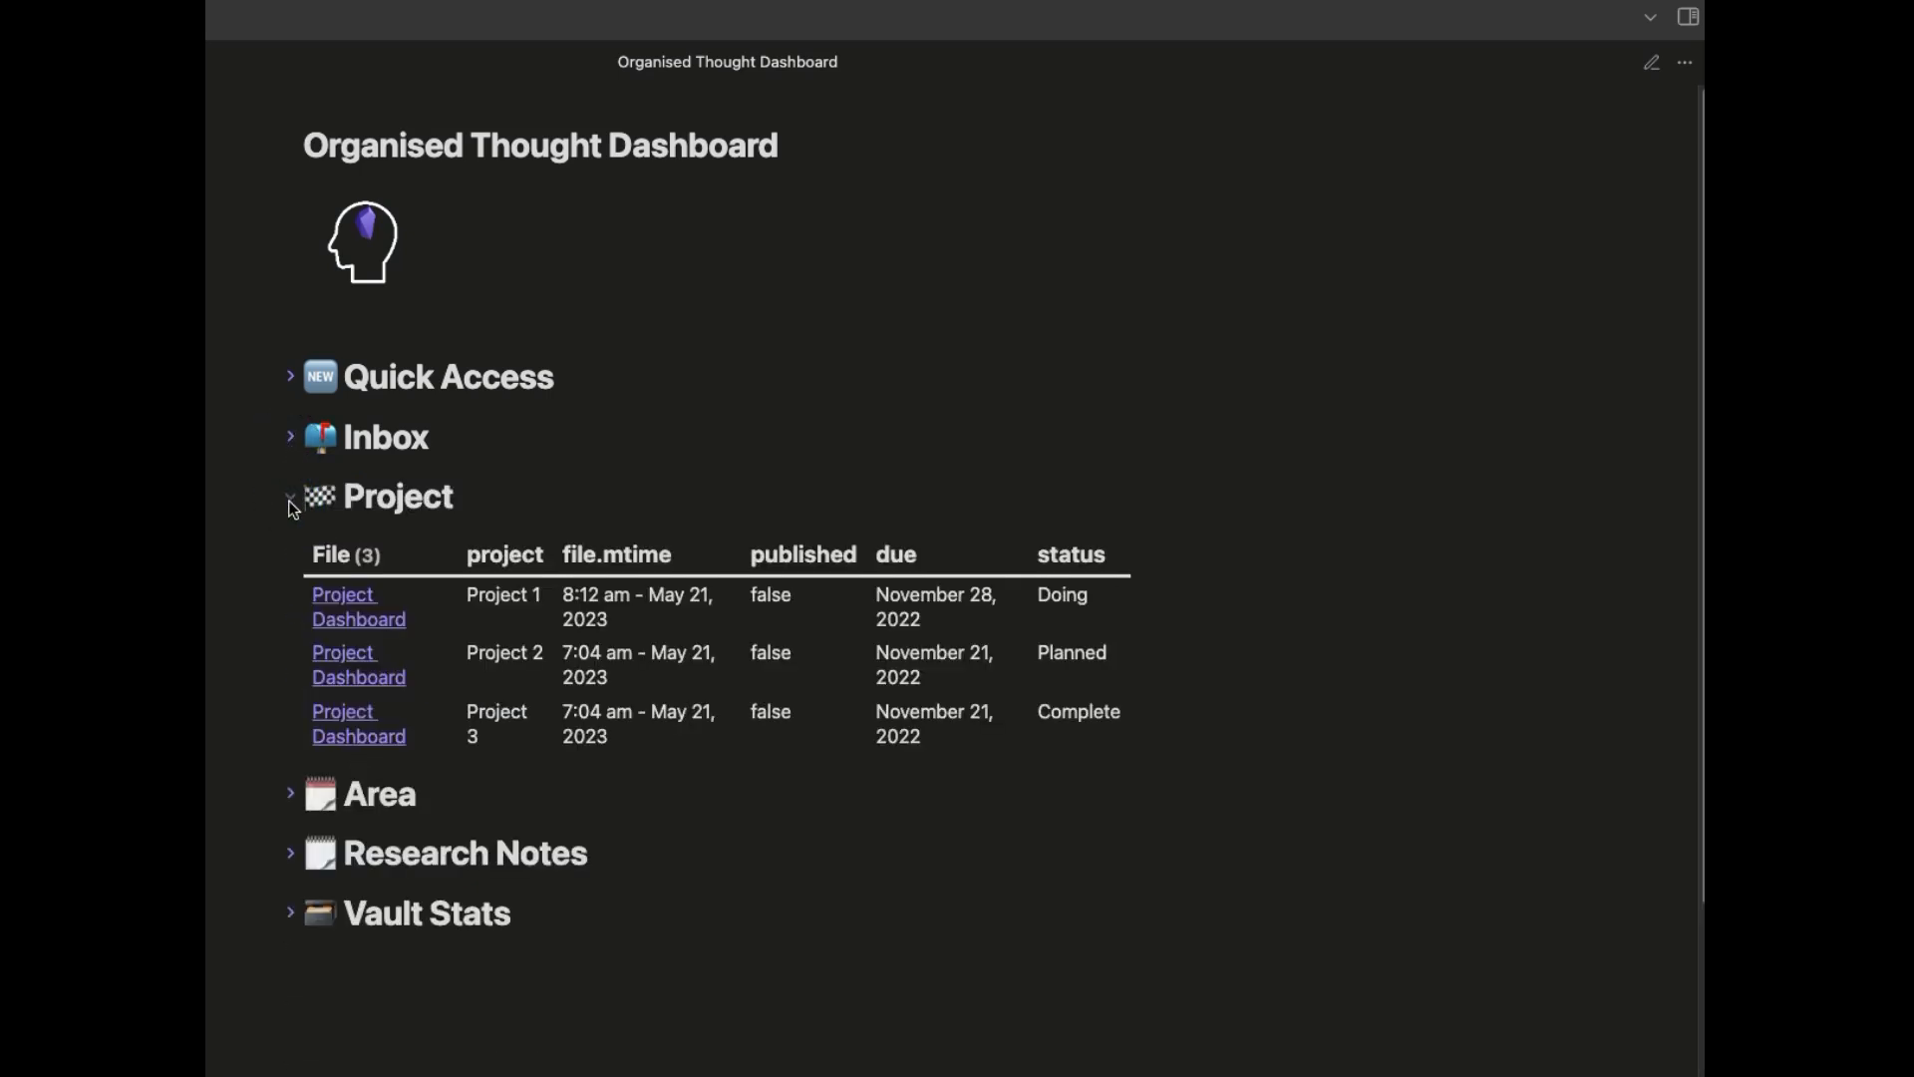
pyautogui.click(291, 556)
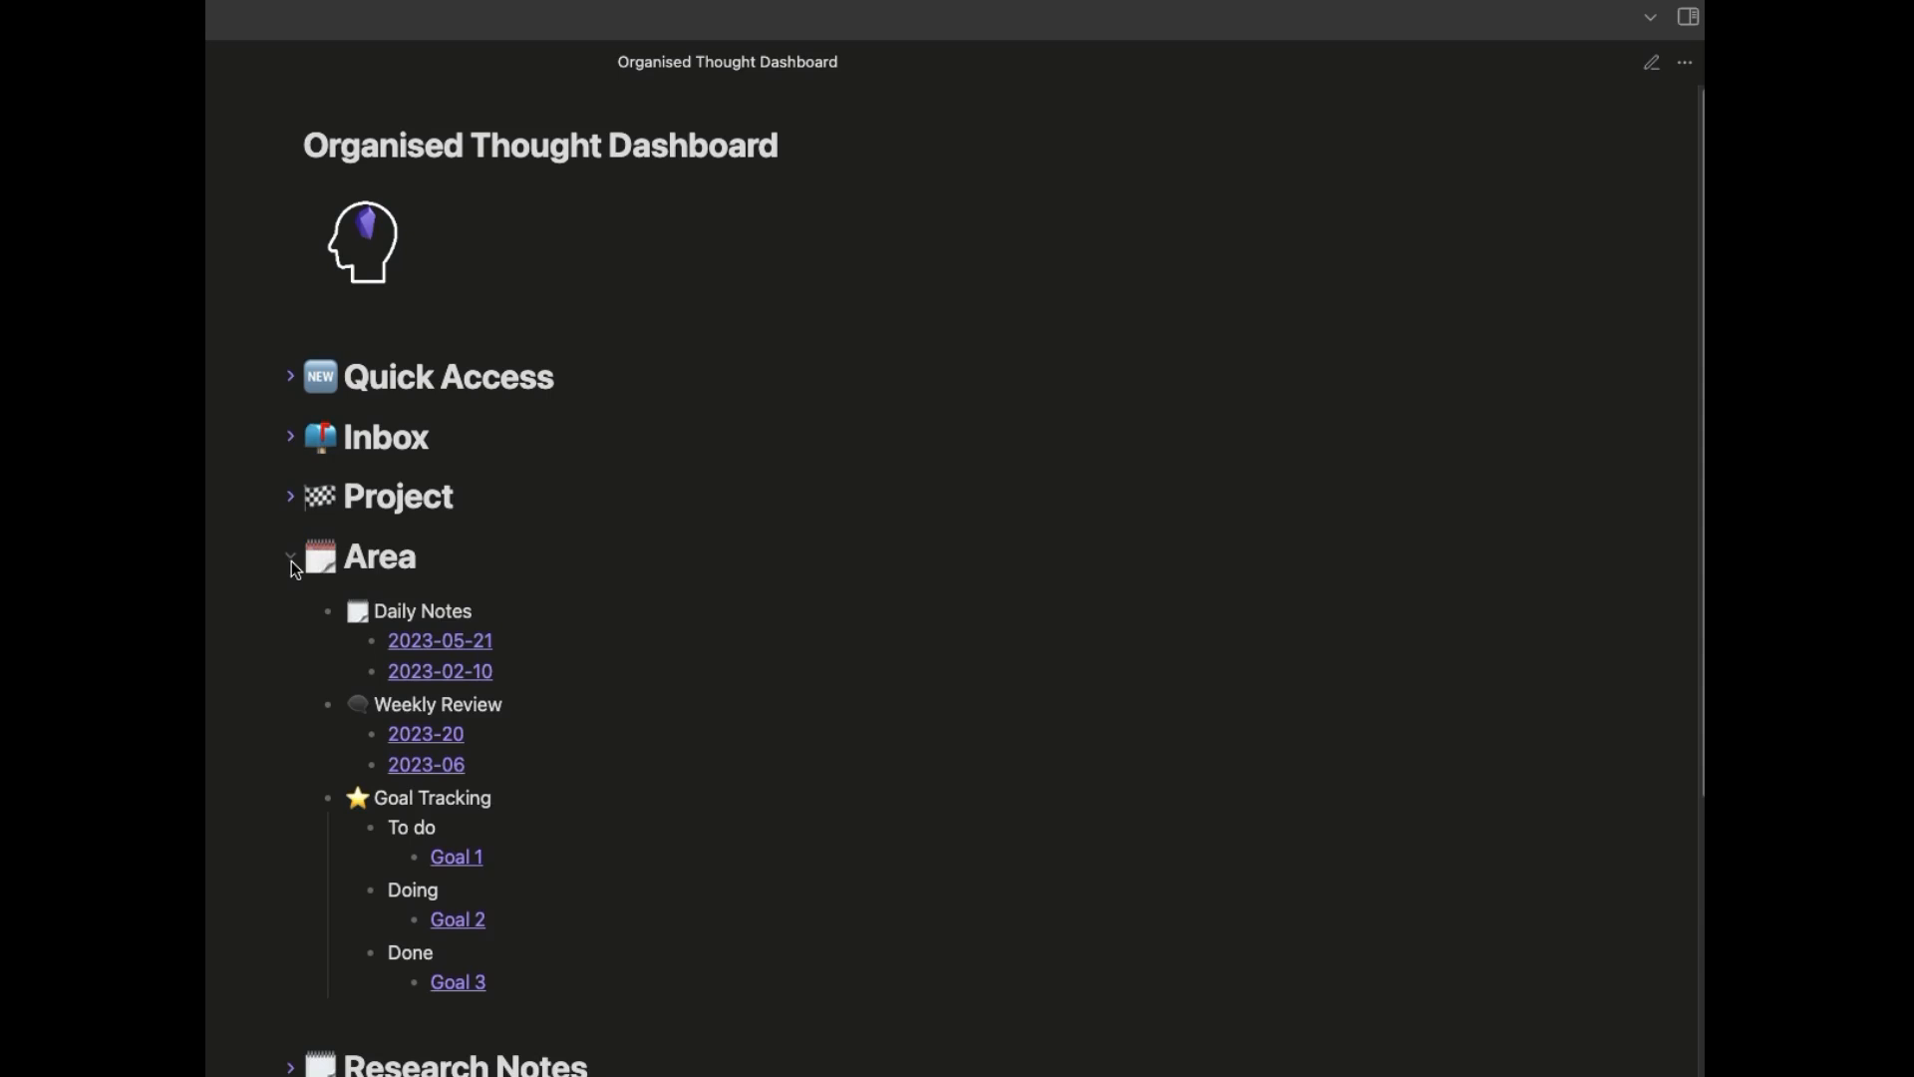
pyautogui.click(292, 556)
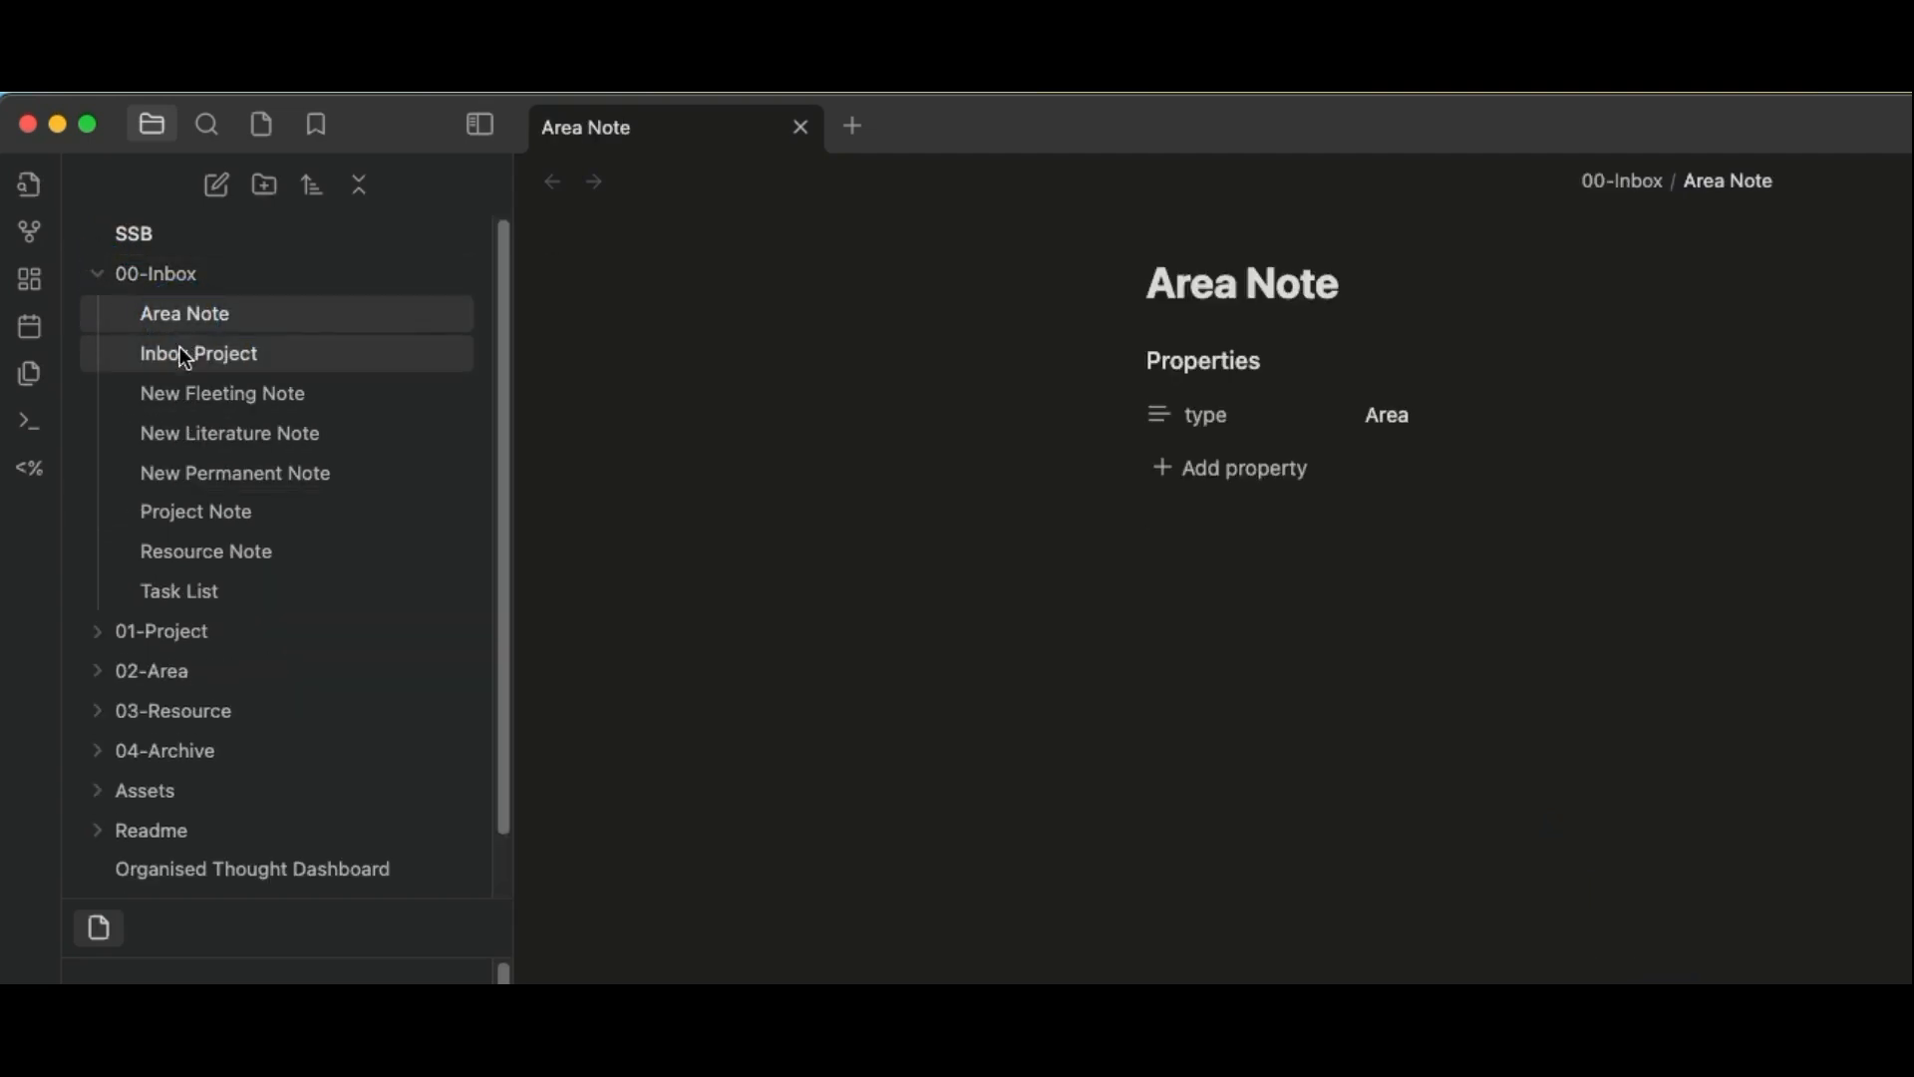
# In Project Note's body, start a /task slash command below the properties.
pyautogui.click(195, 511)
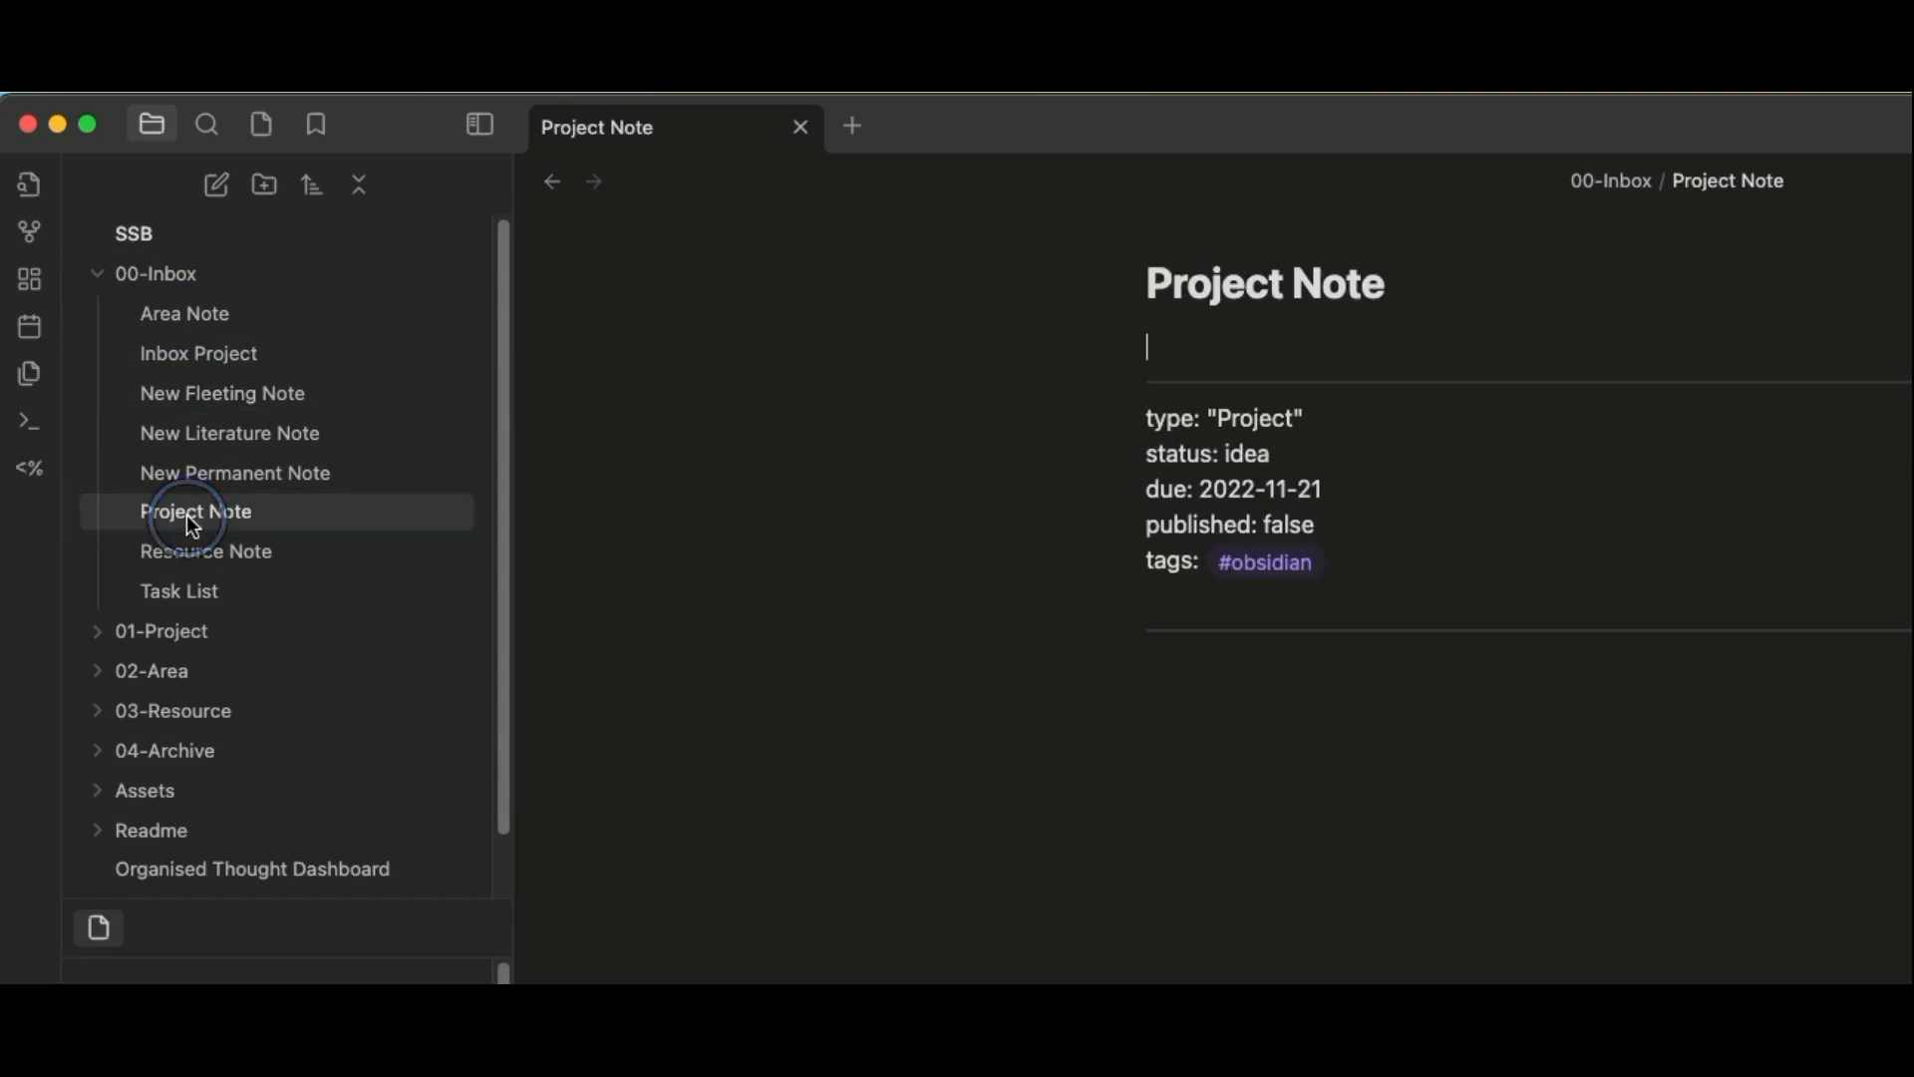
pyautogui.click(1148, 696)
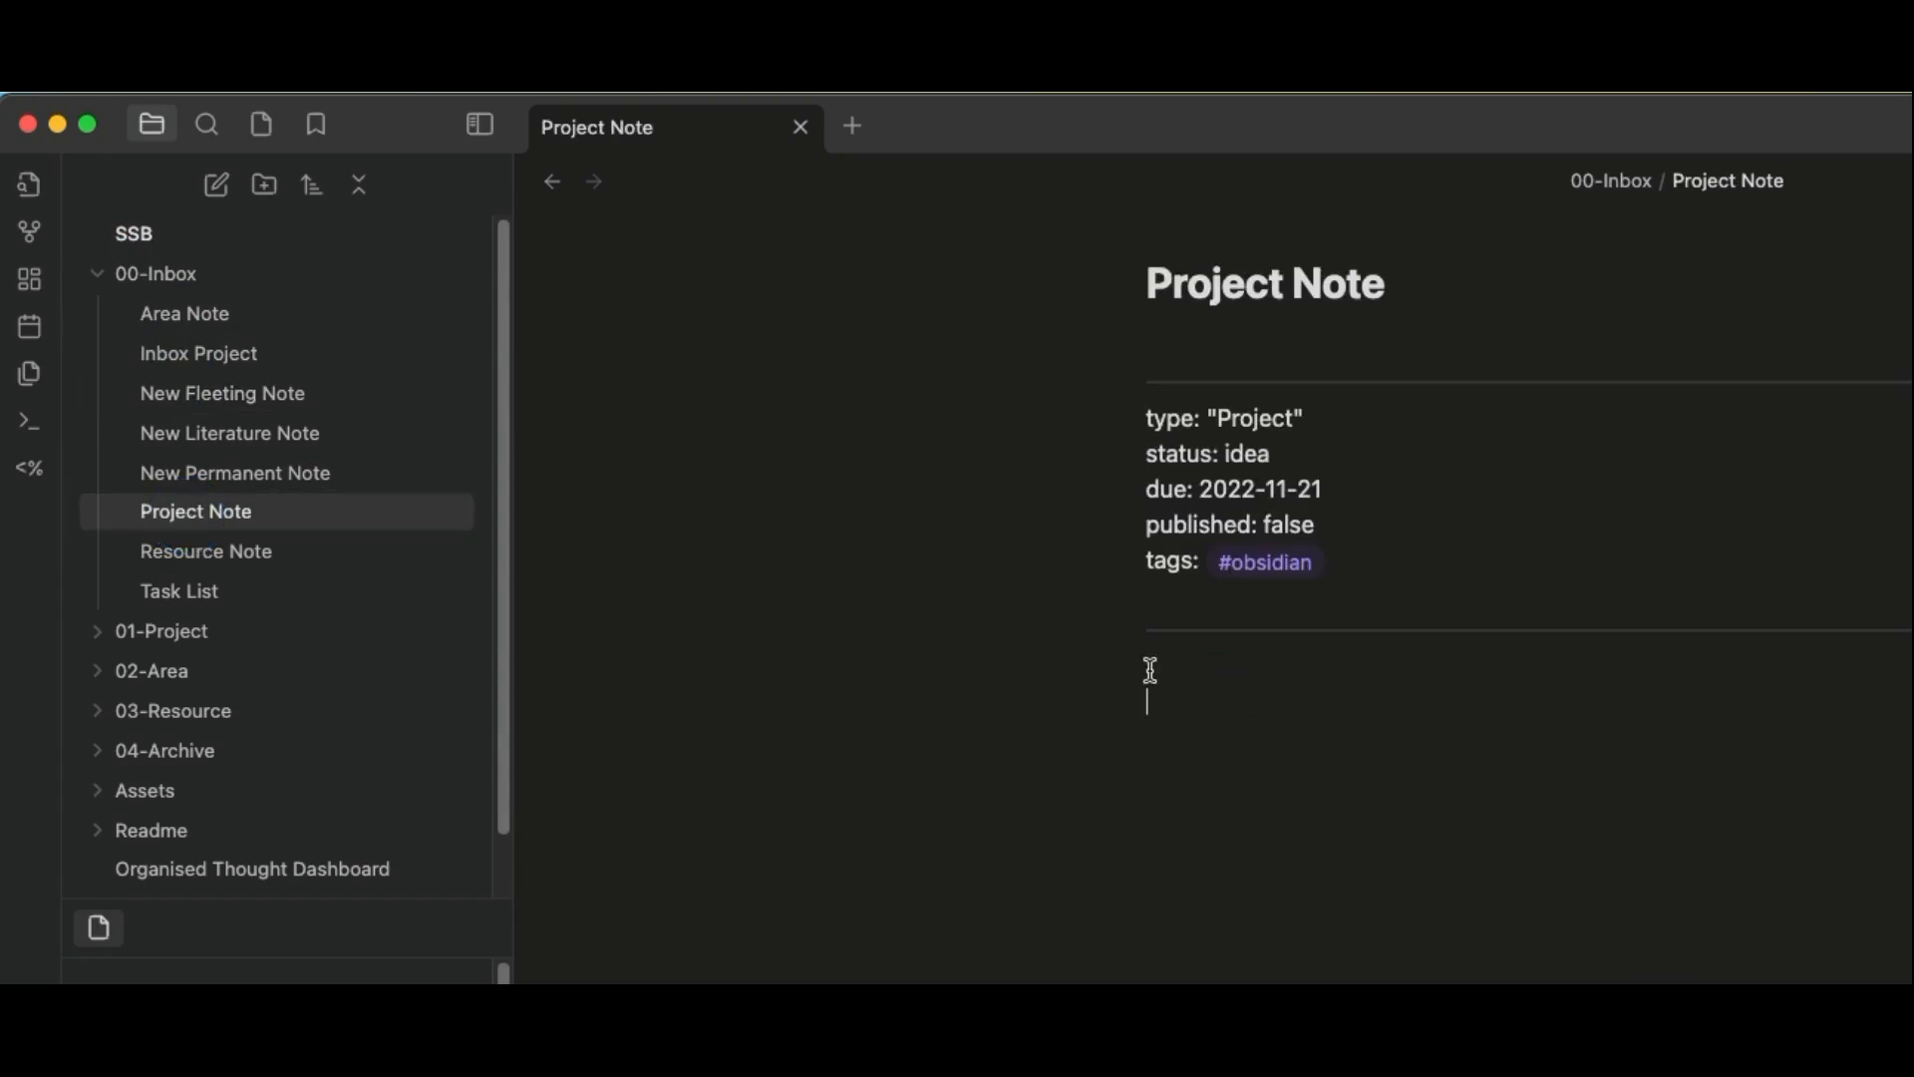
pyautogui.write('/task')
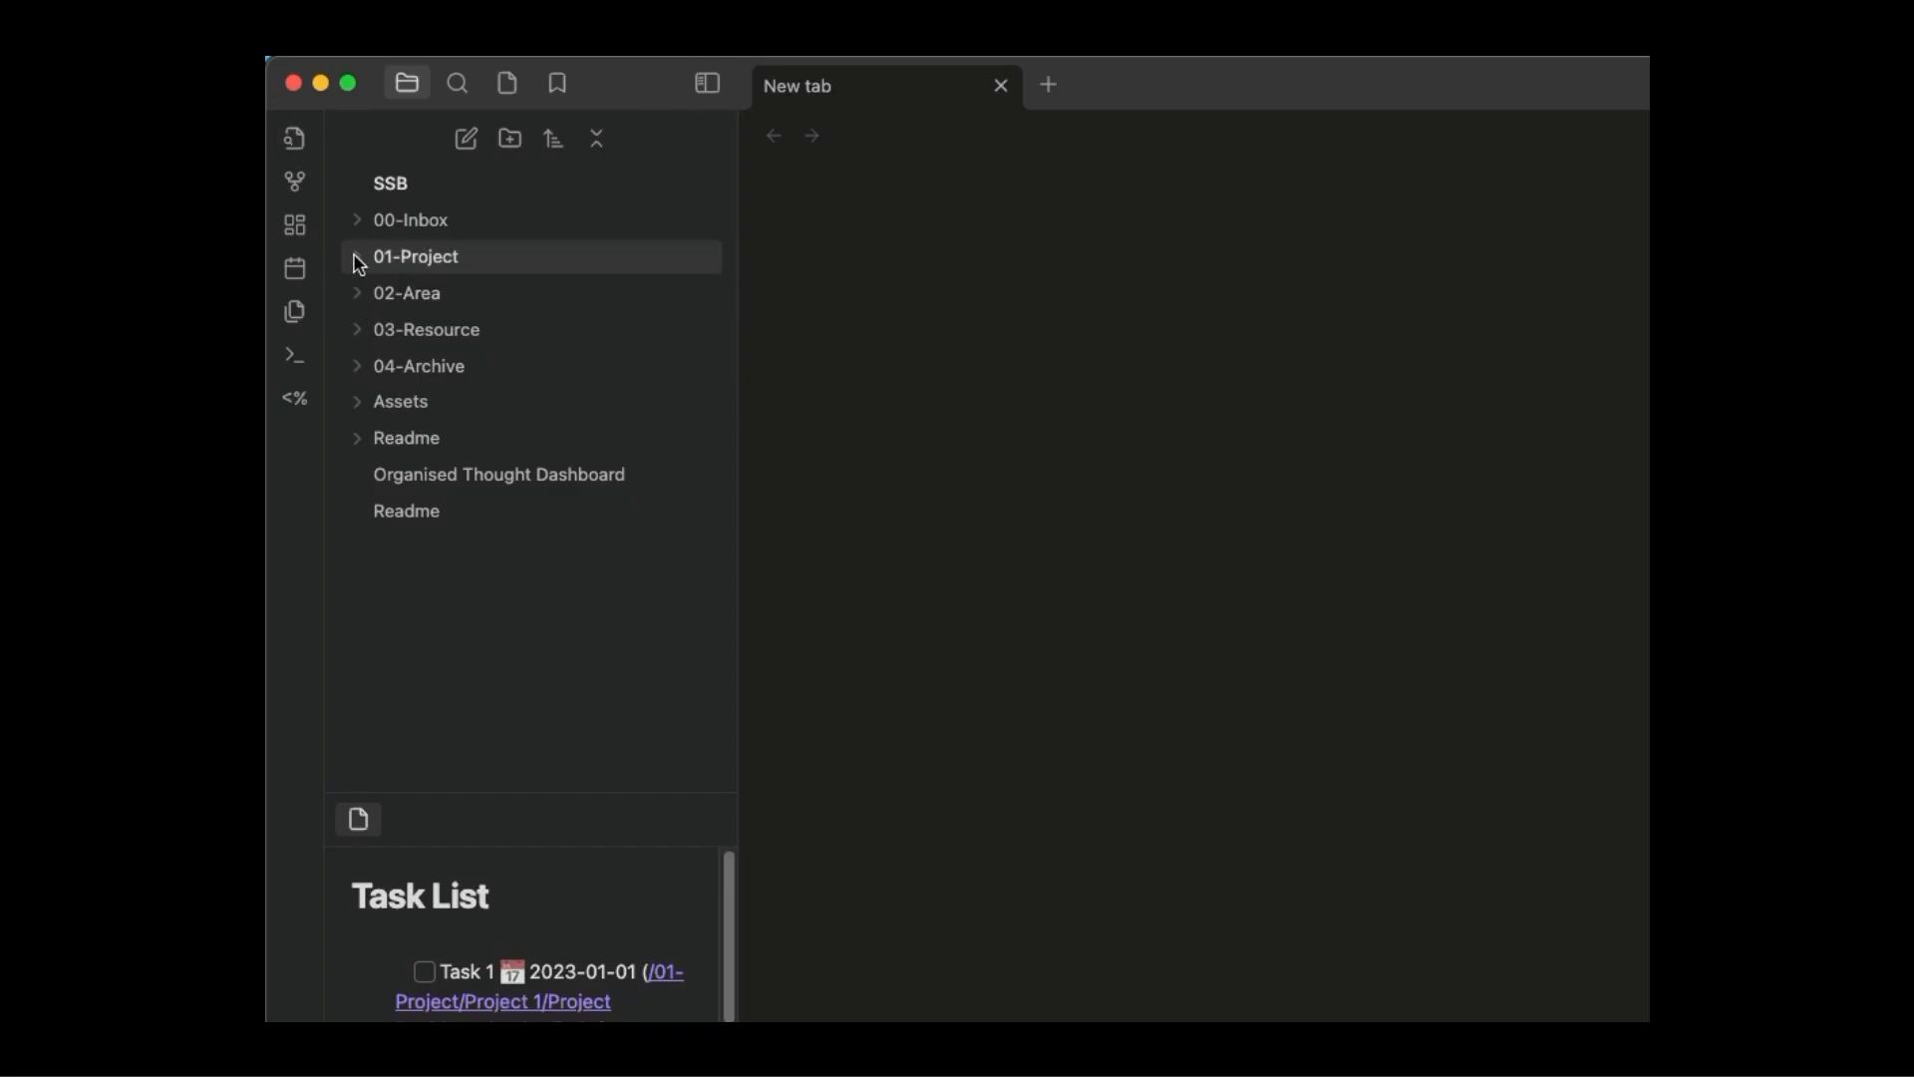
# Explore 01-Project and 02-Area with its Daily Notes, Weekly Notes and Goals subfolders, then 03-Resource.
pyautogui.click(414, 257)
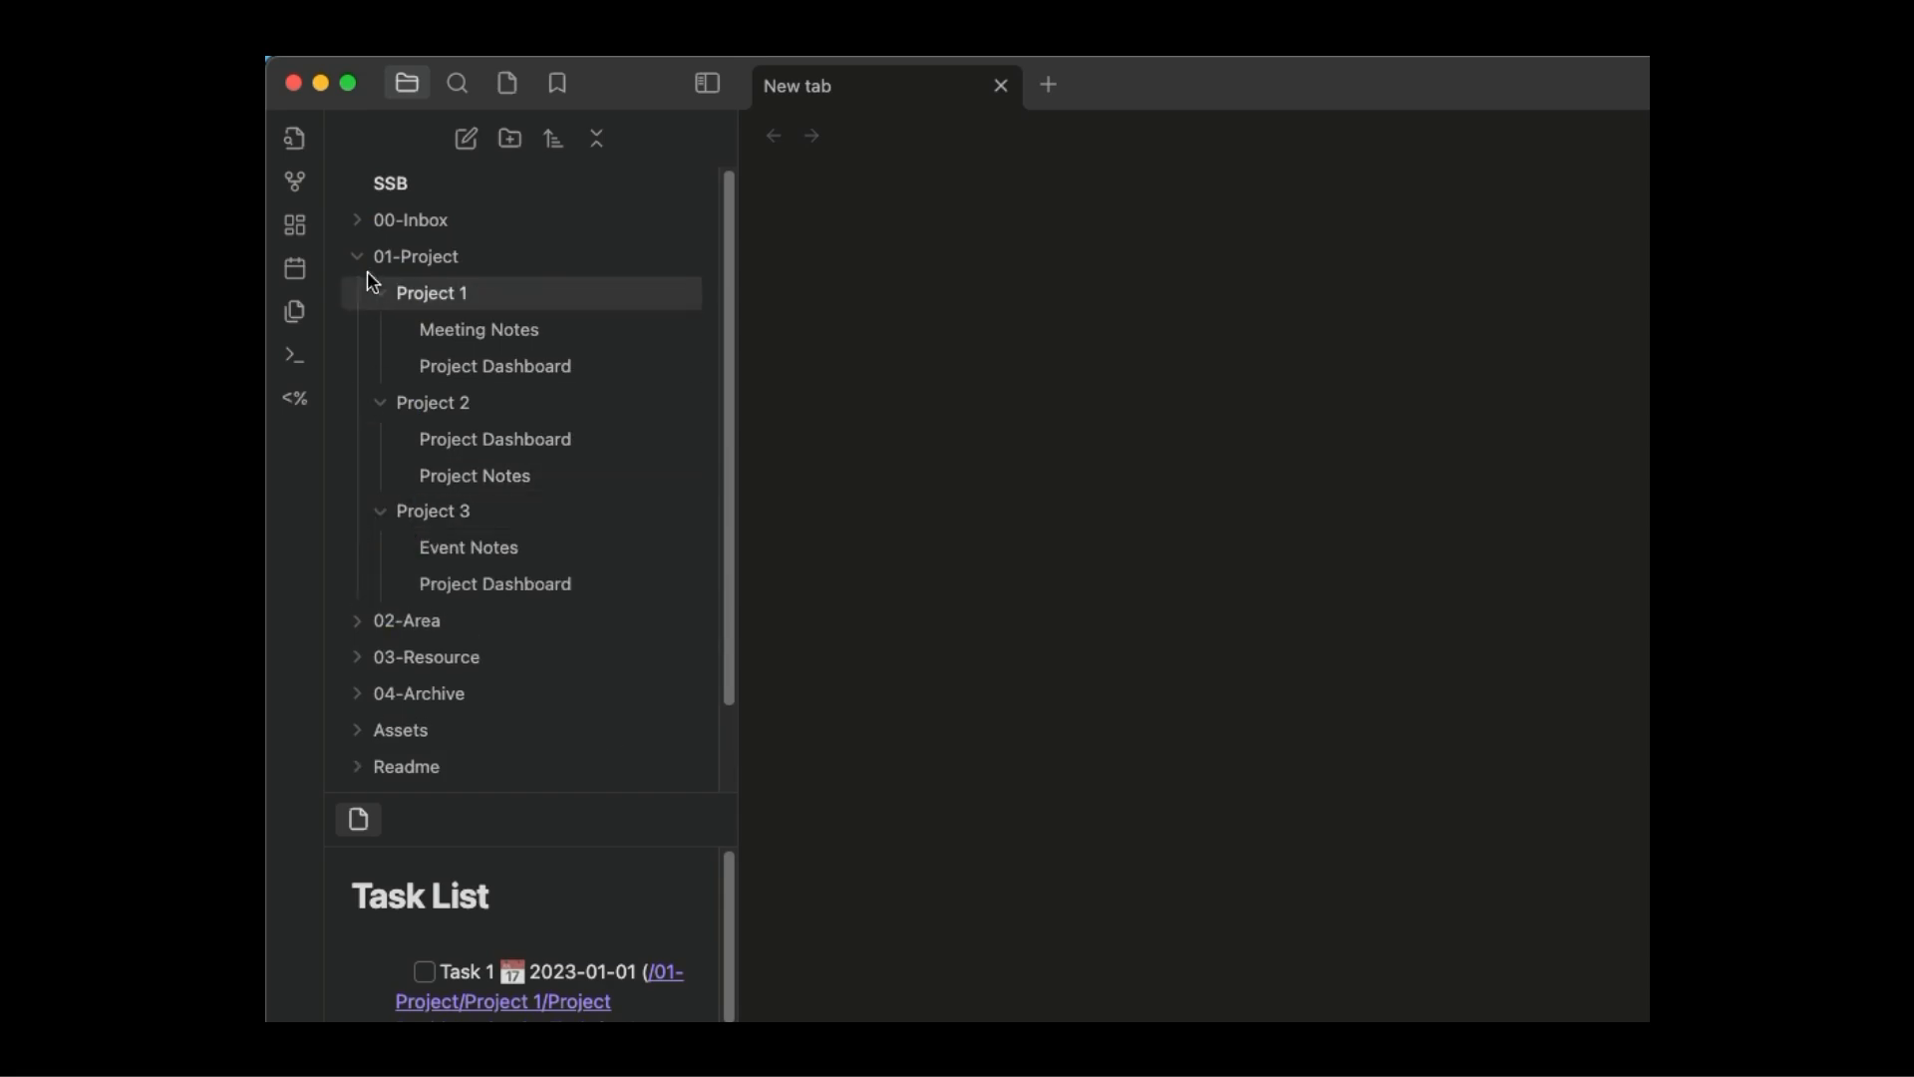
pyautogui.click(357, 257)
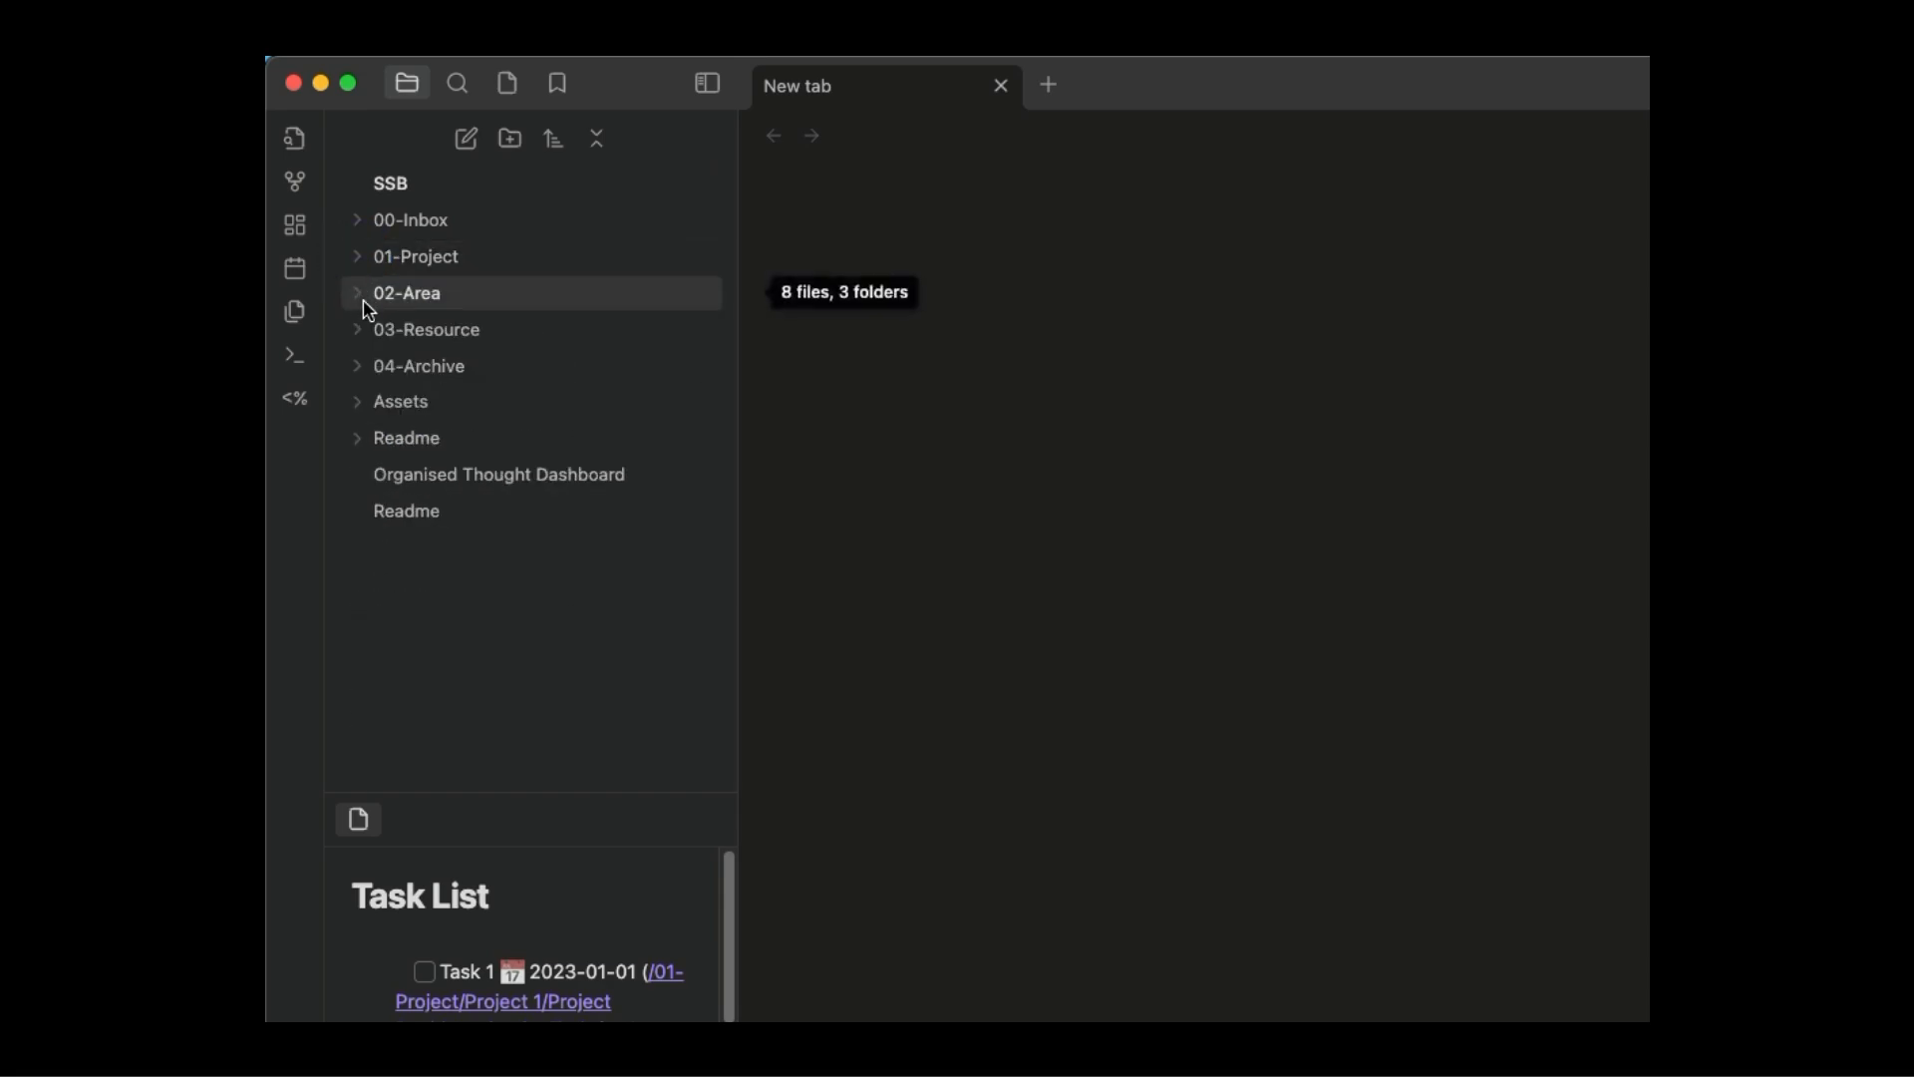
pyautogui.click(407, 291)
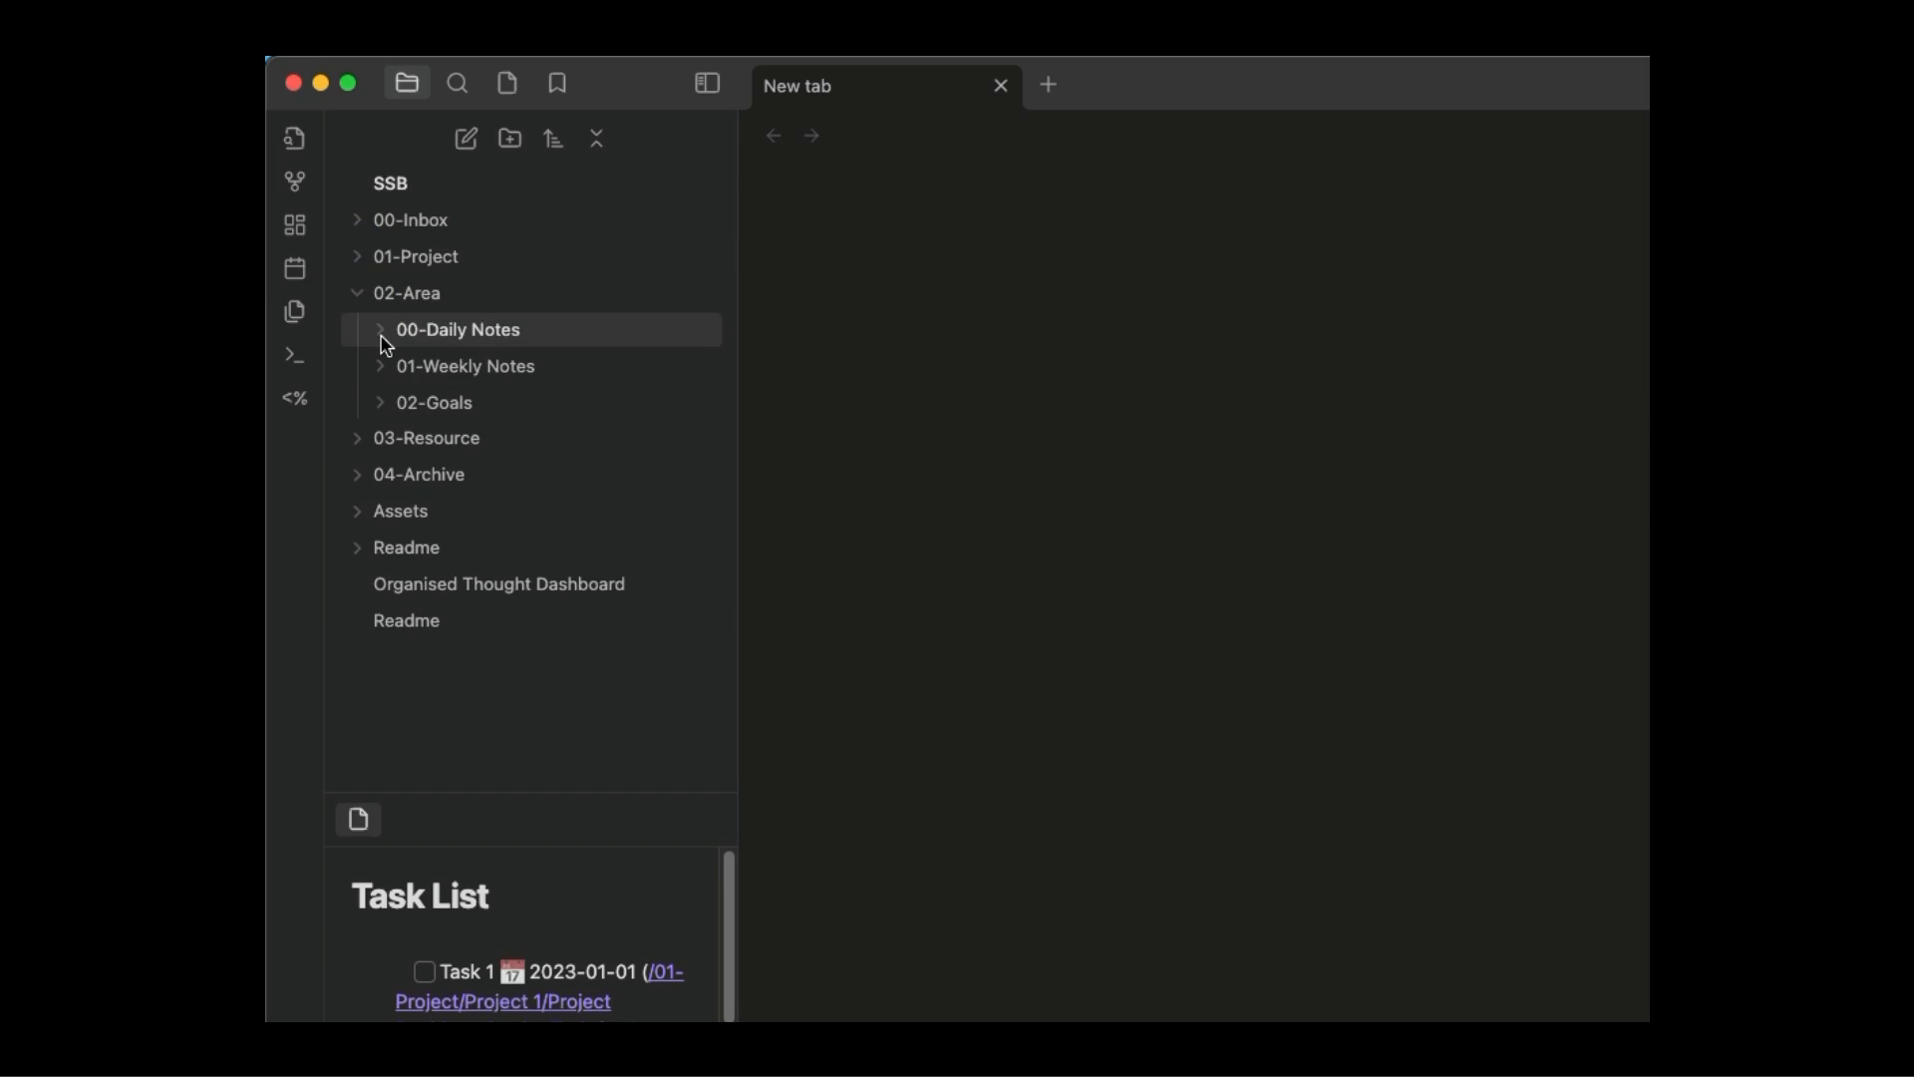
pyautogui.click(379, 329)
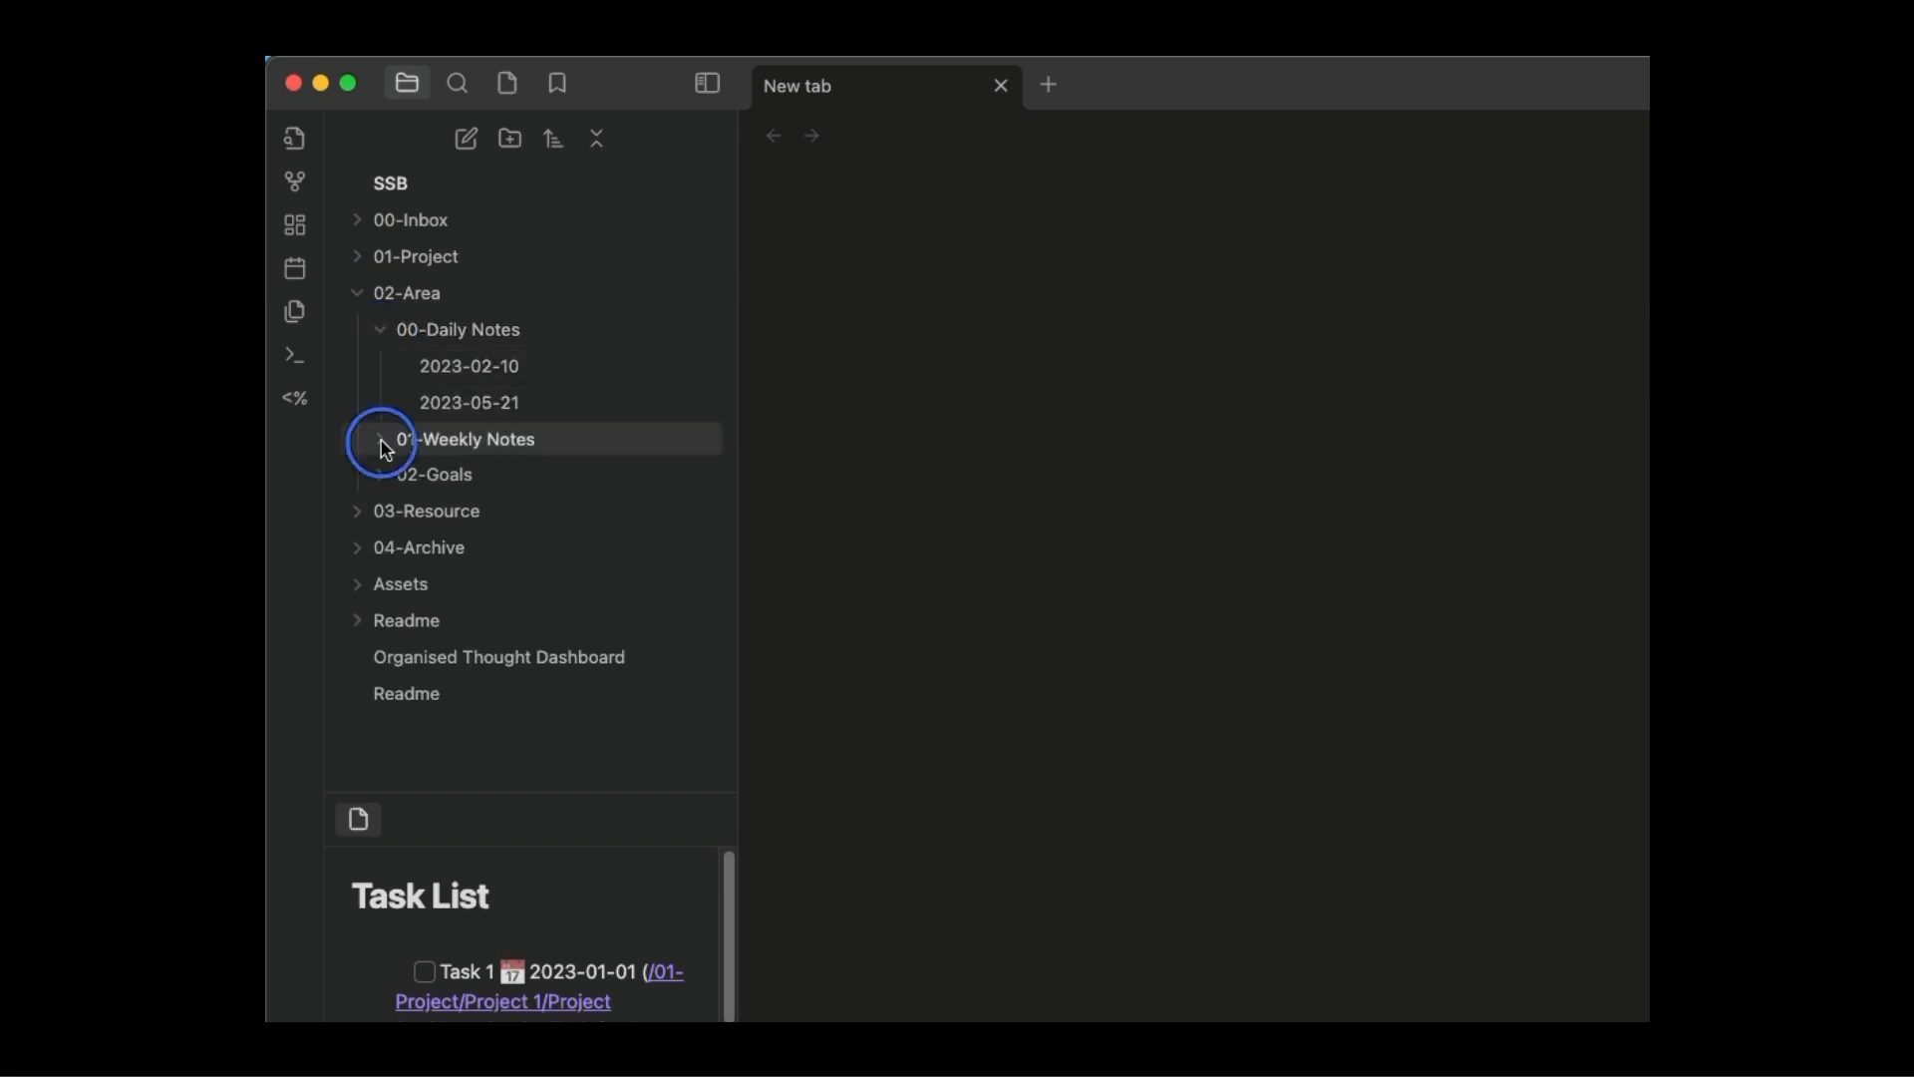
pyautogui.click(379, 439)
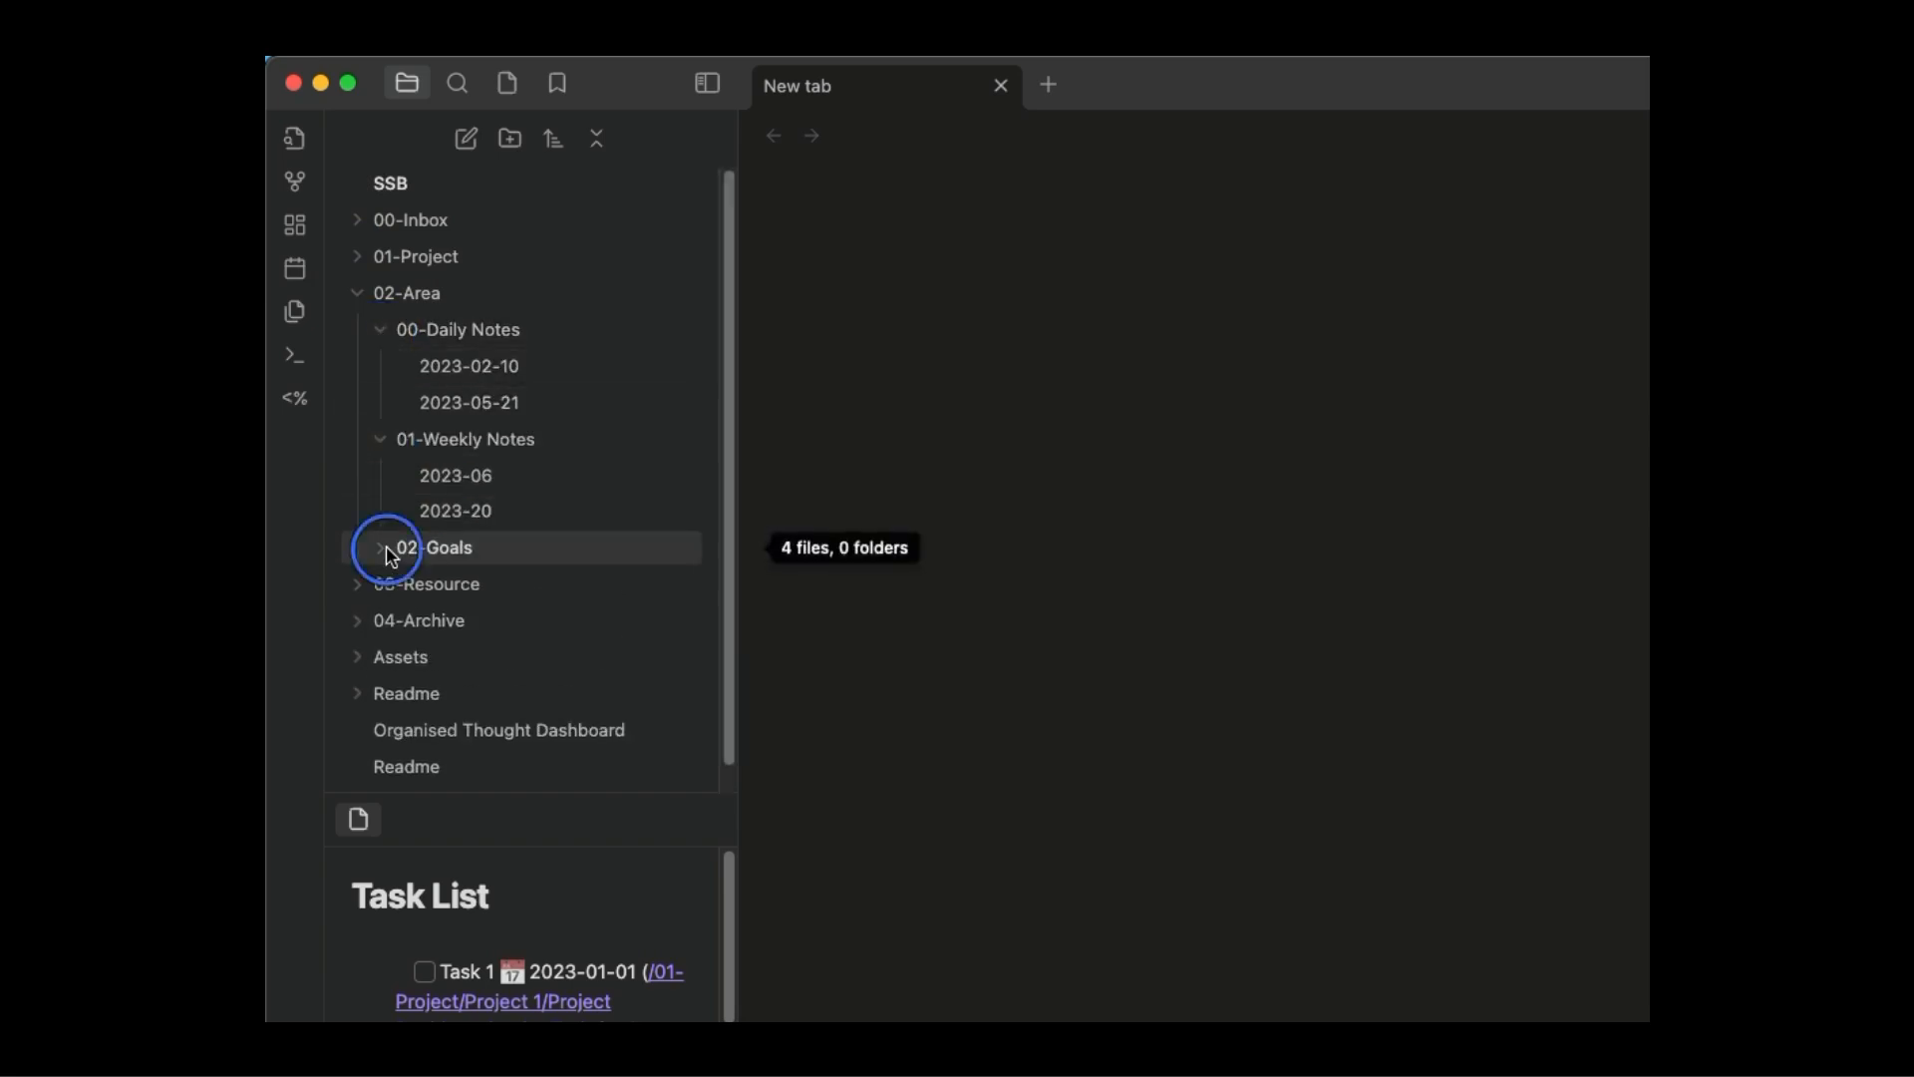
pyautogui.click(357, 293)
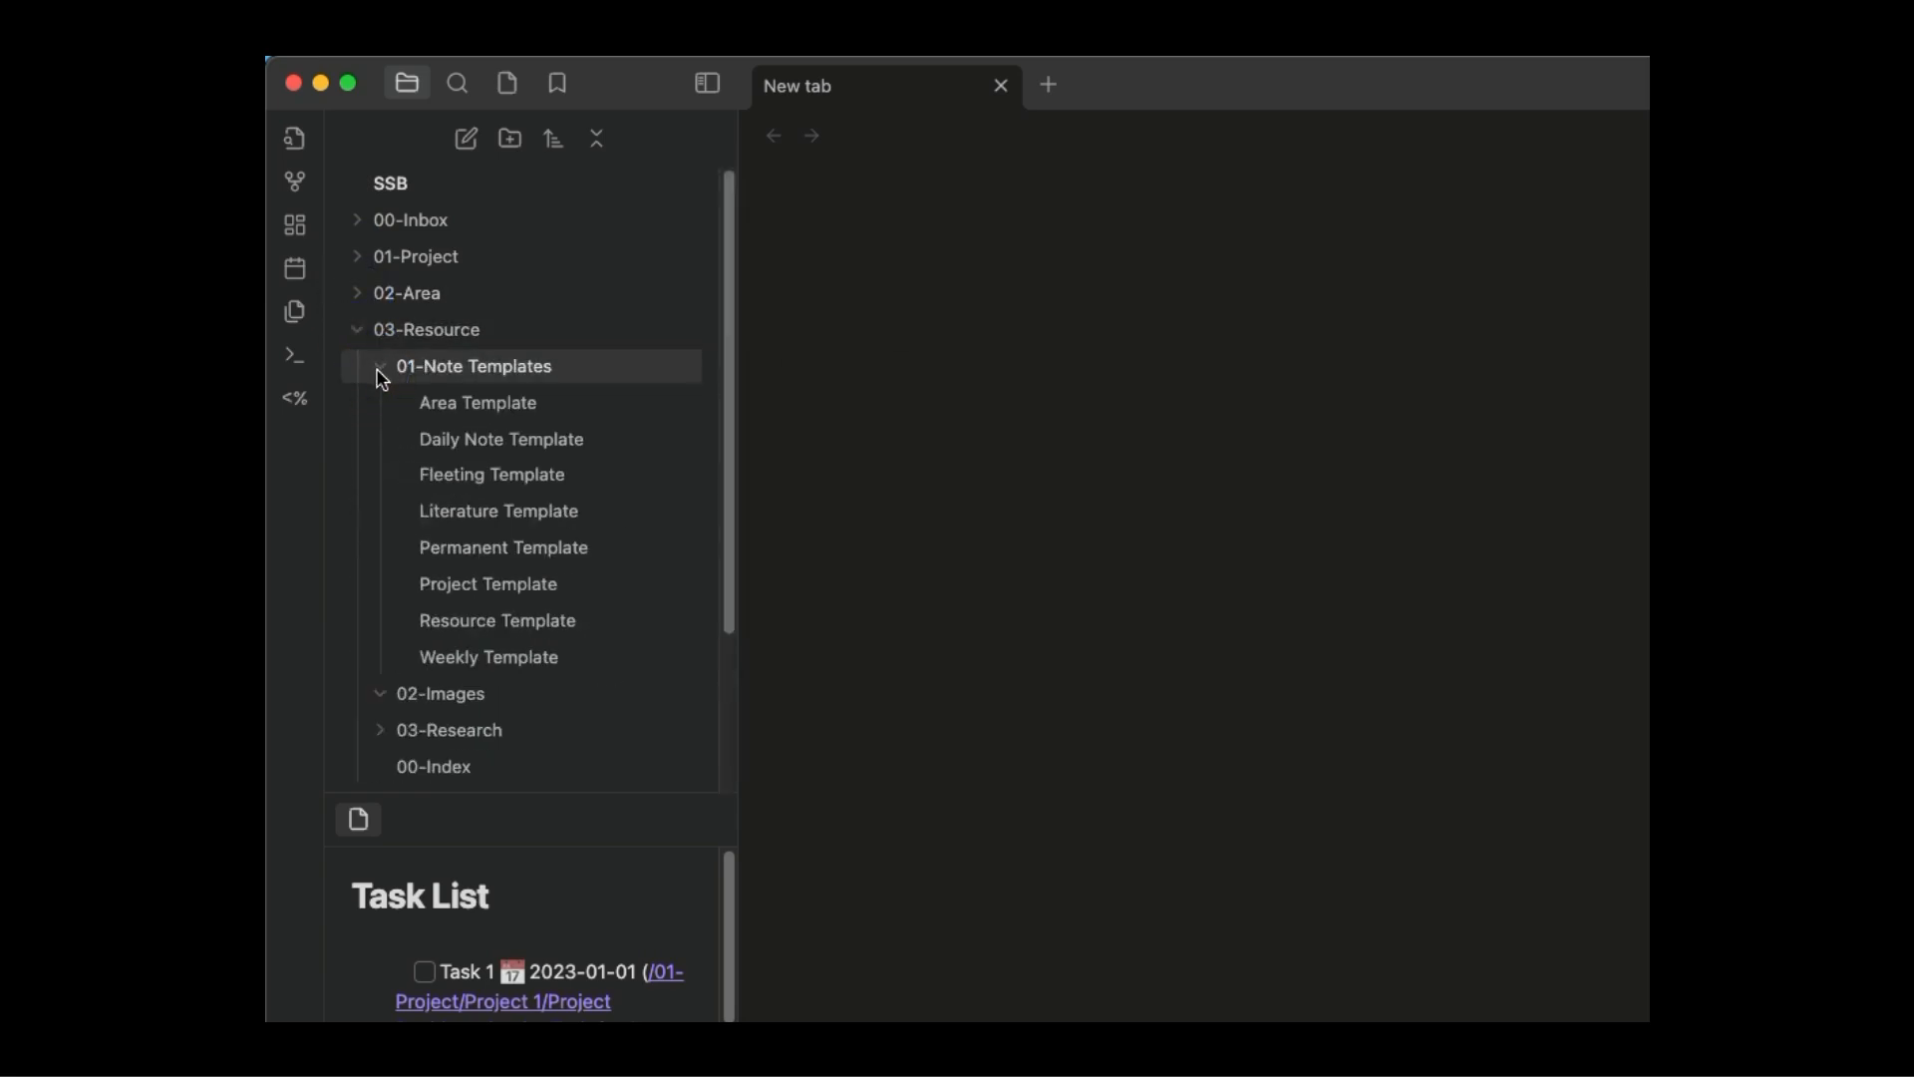
pyautogui.click(381, 365)
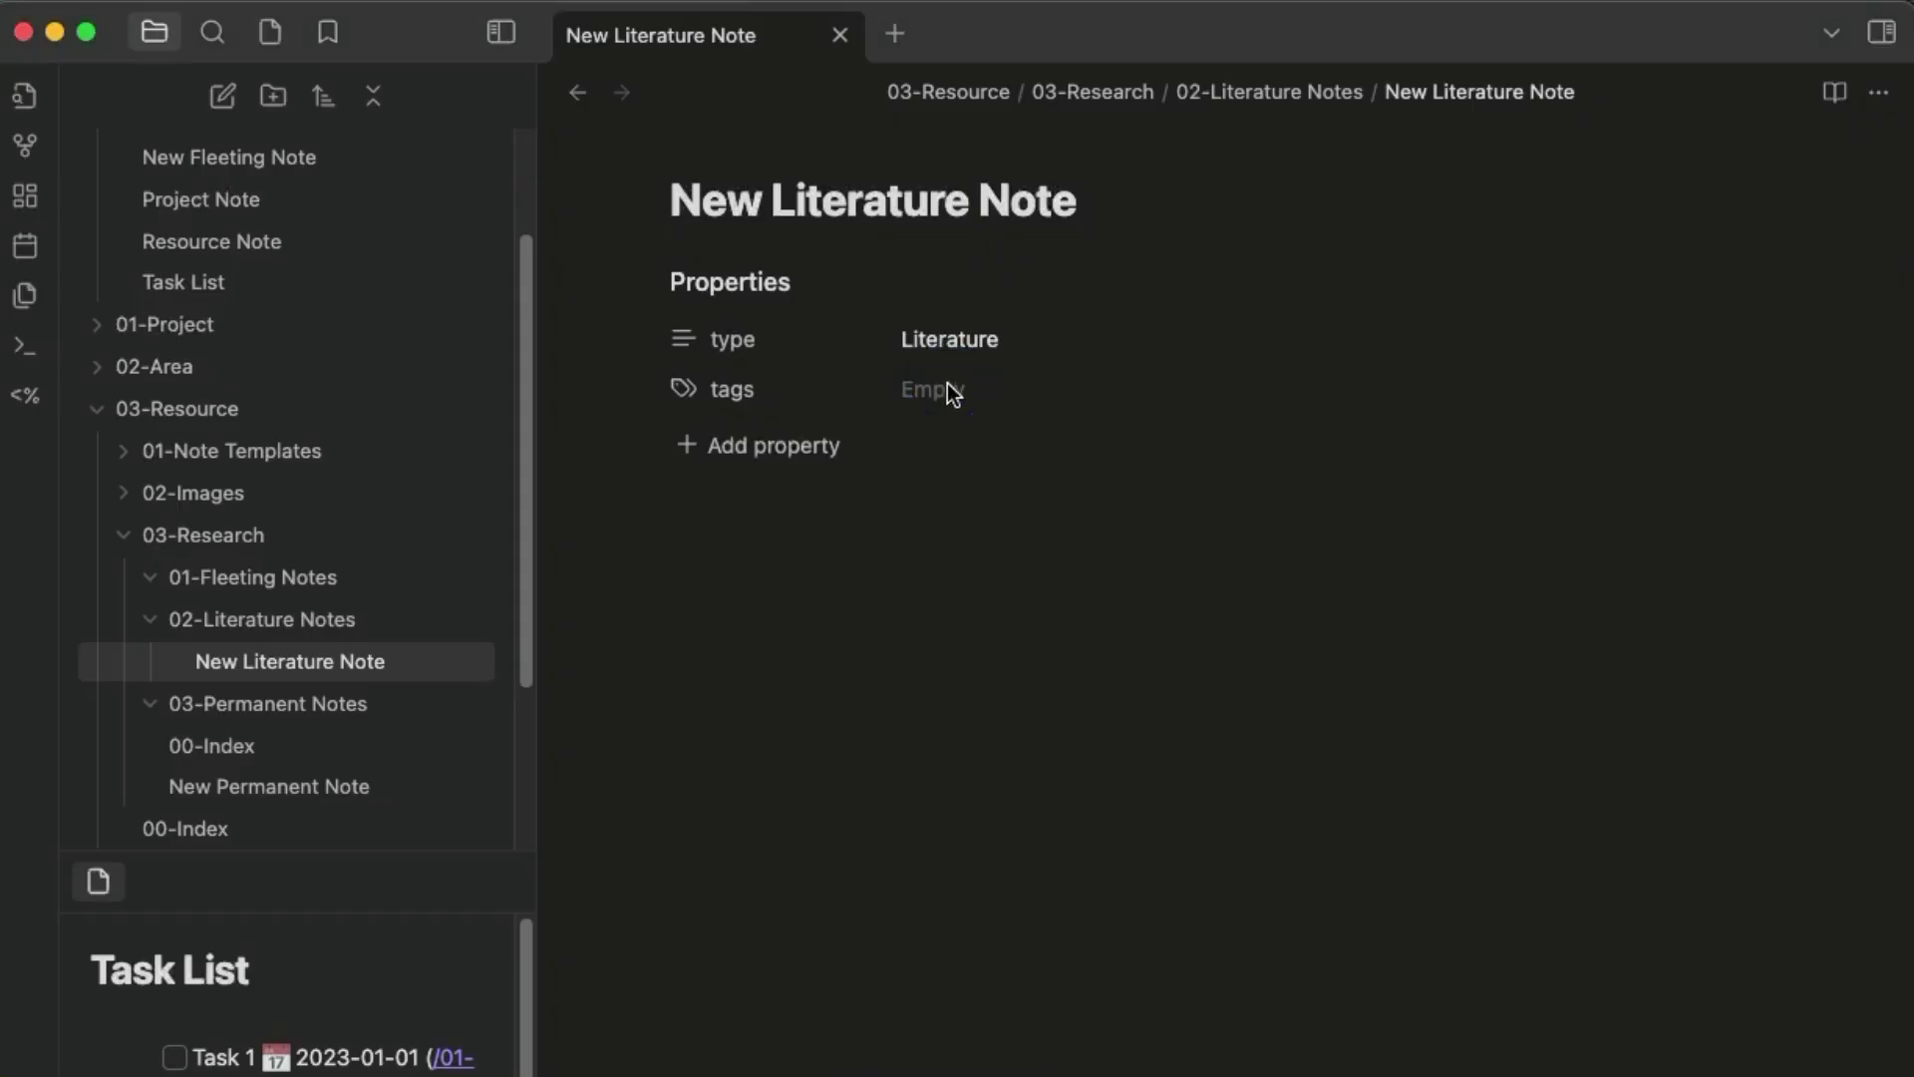
# Tag the literature note Topic1, view New Permanent Note's rendered query, and add a status property.
pyautogui.write('Topic1')
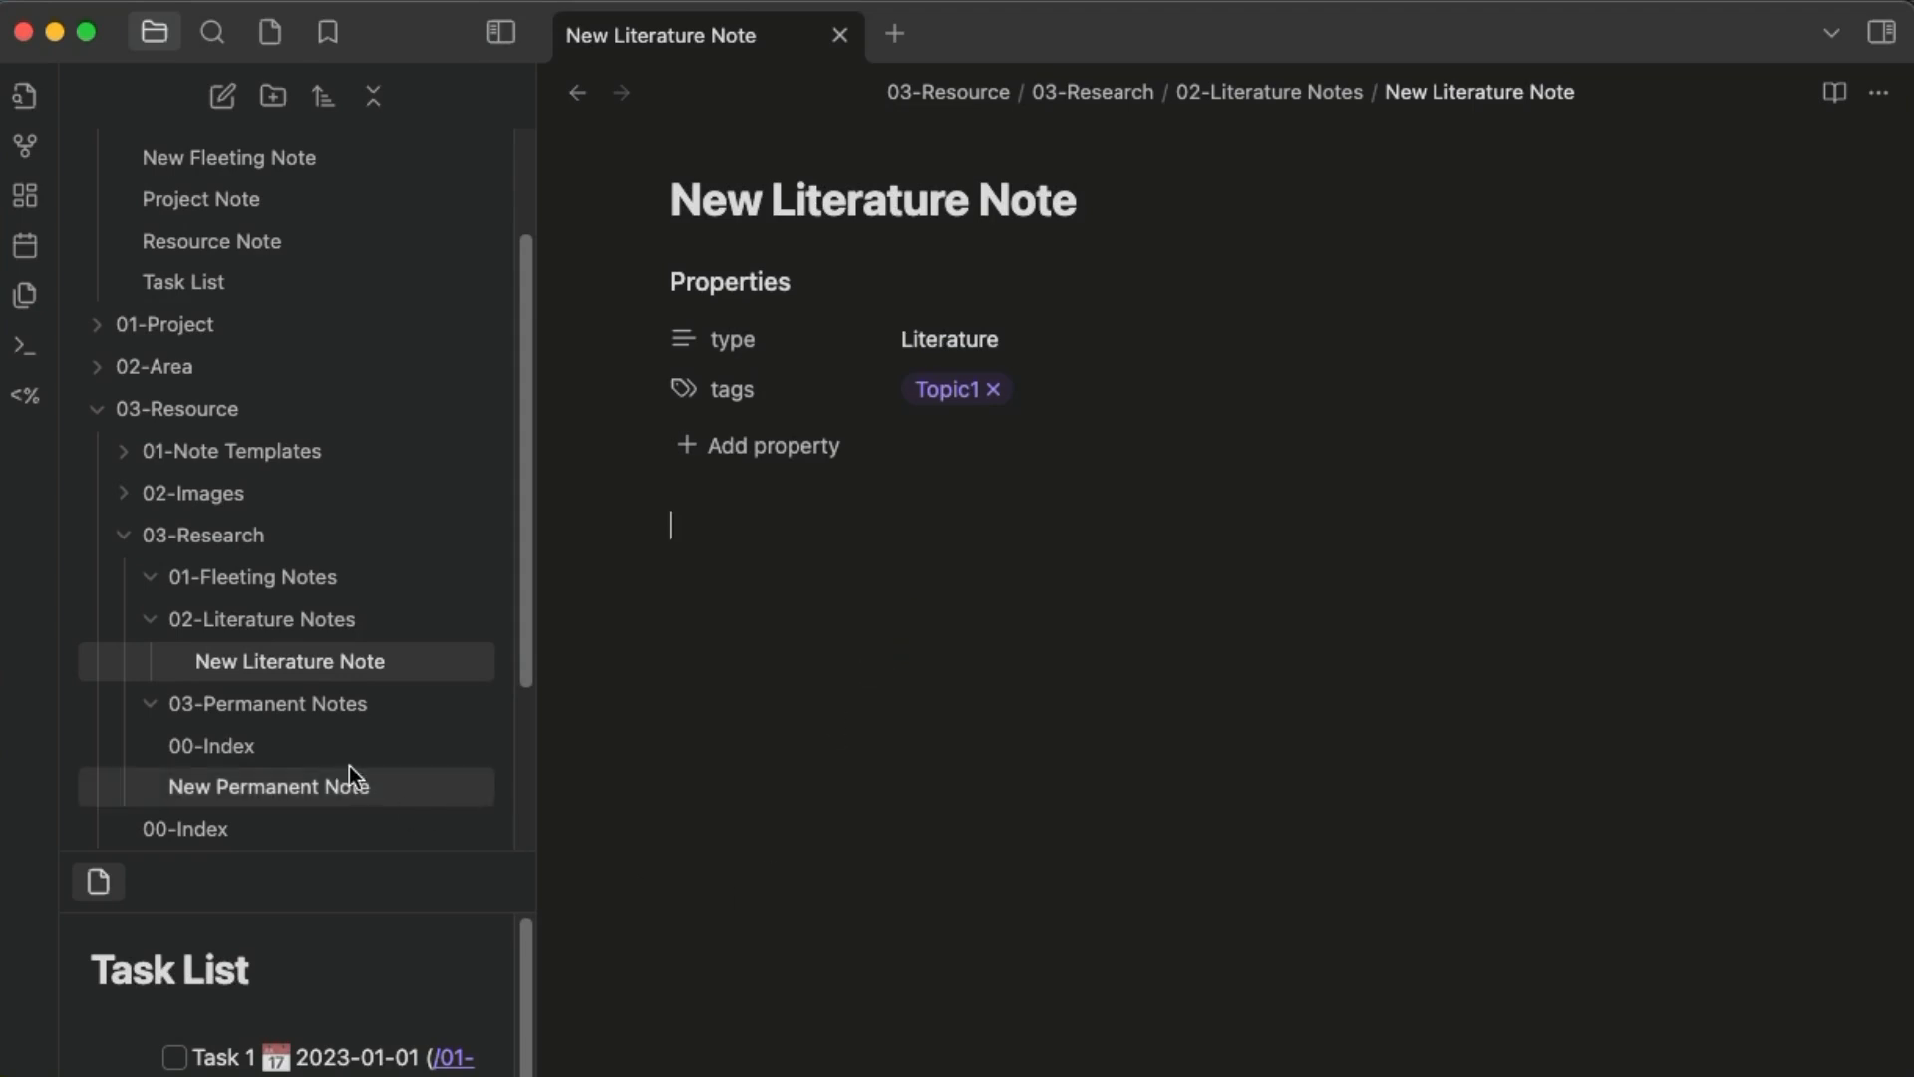
pyautogui.click(267, 786)
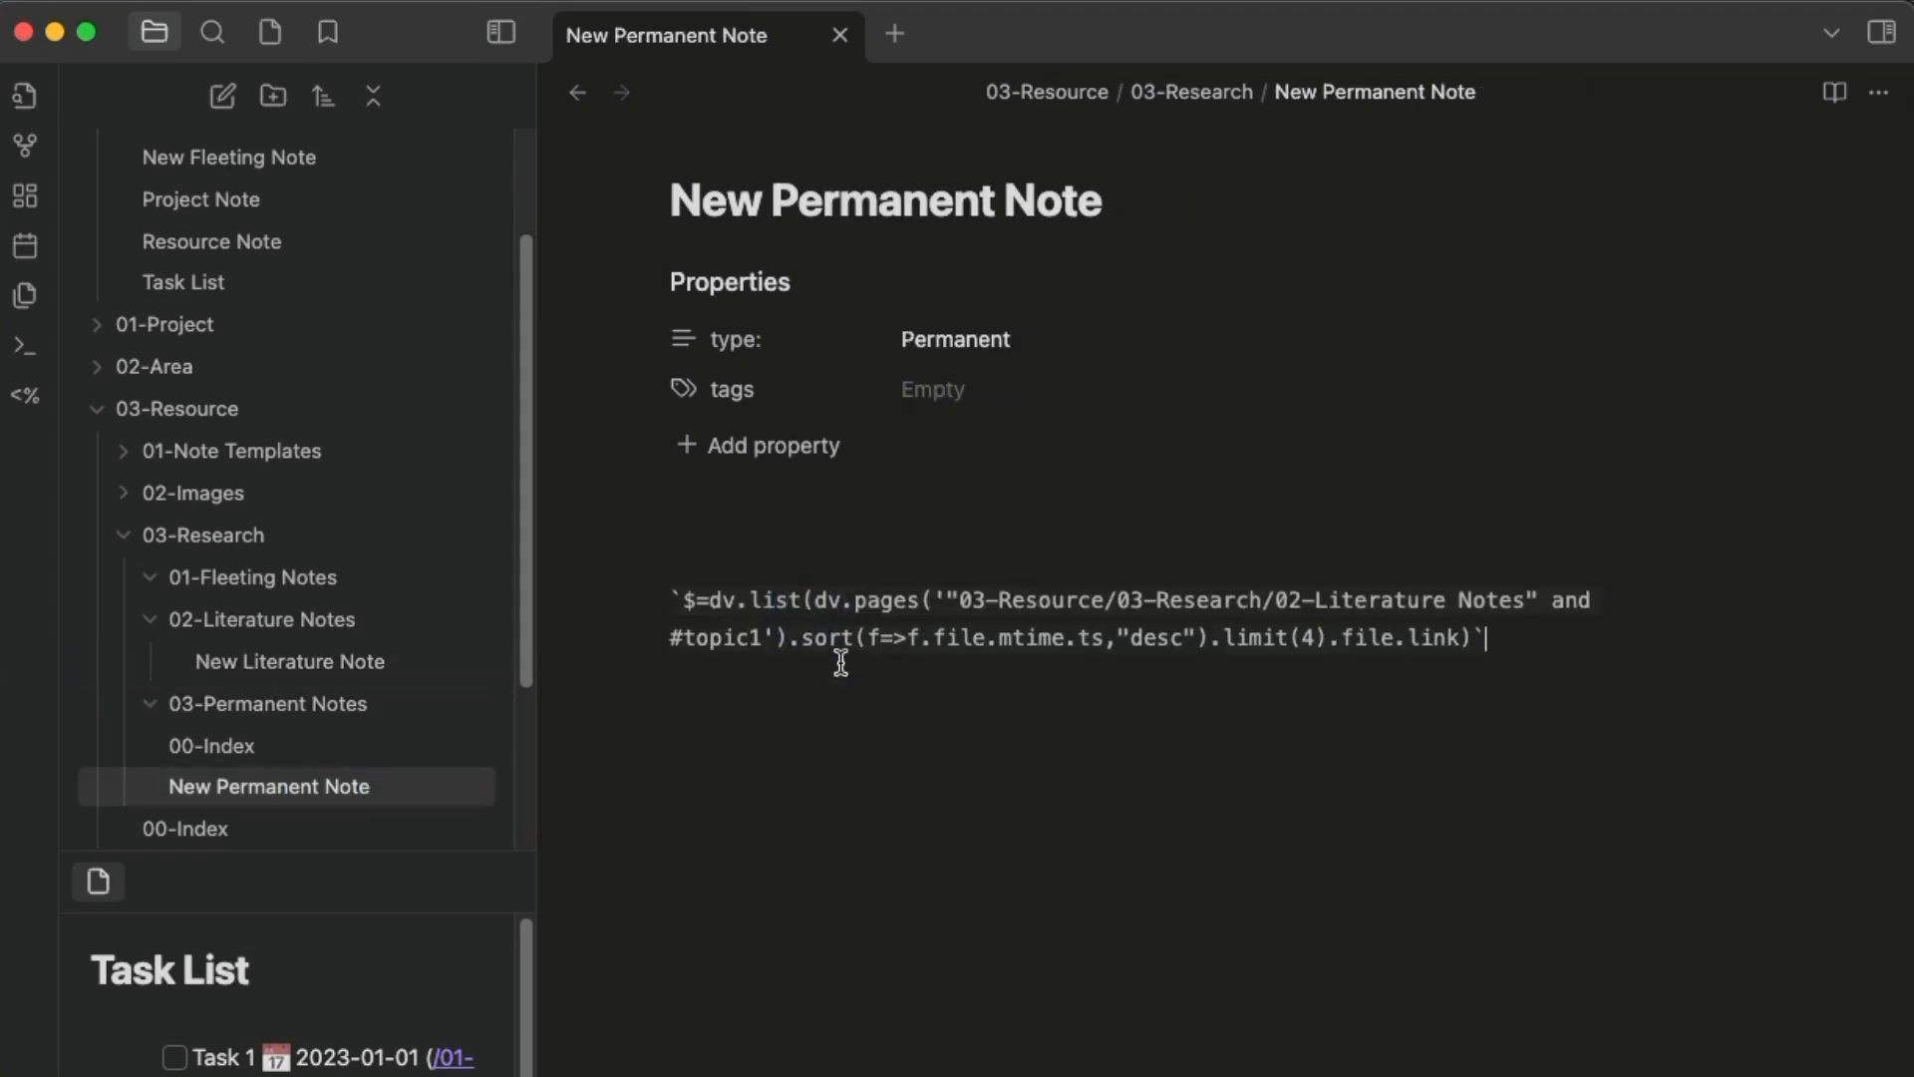
pyautogui.click(1831, 91)
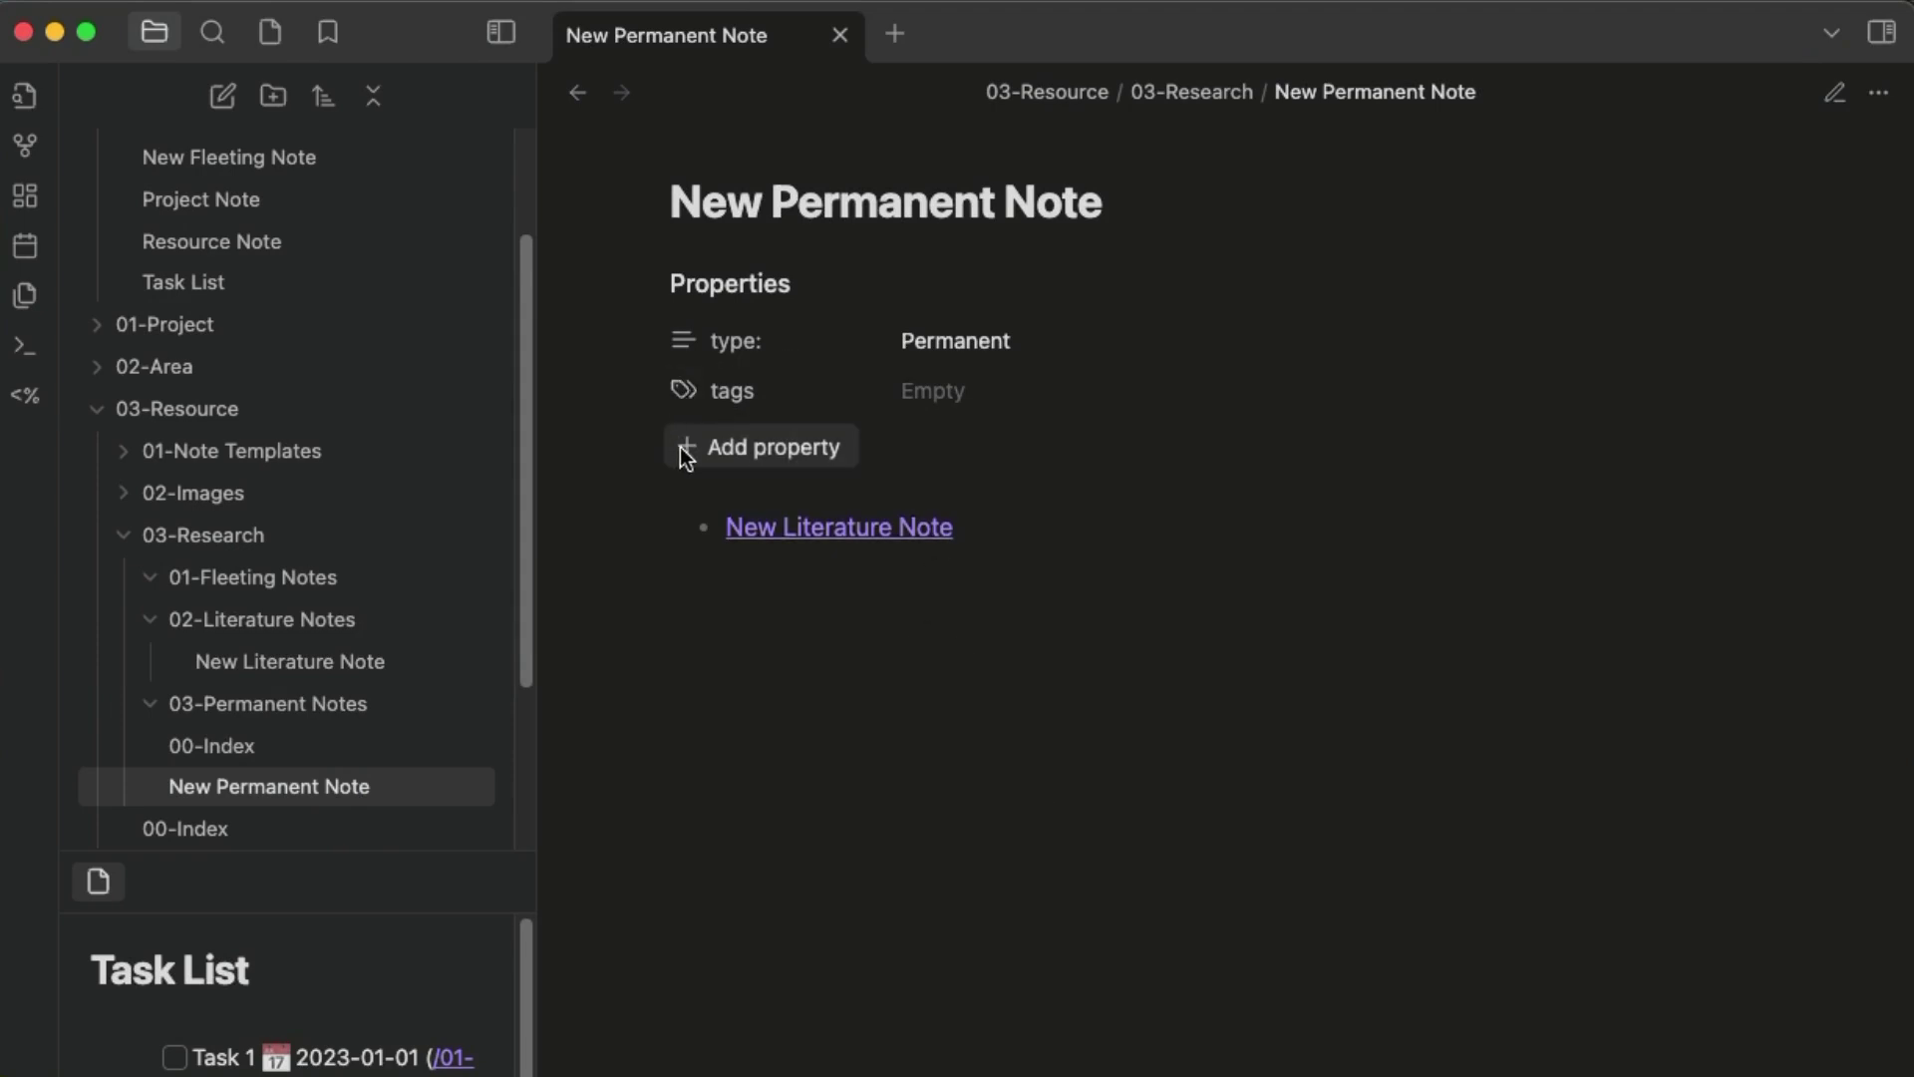
pyautogui.click(760, 445)
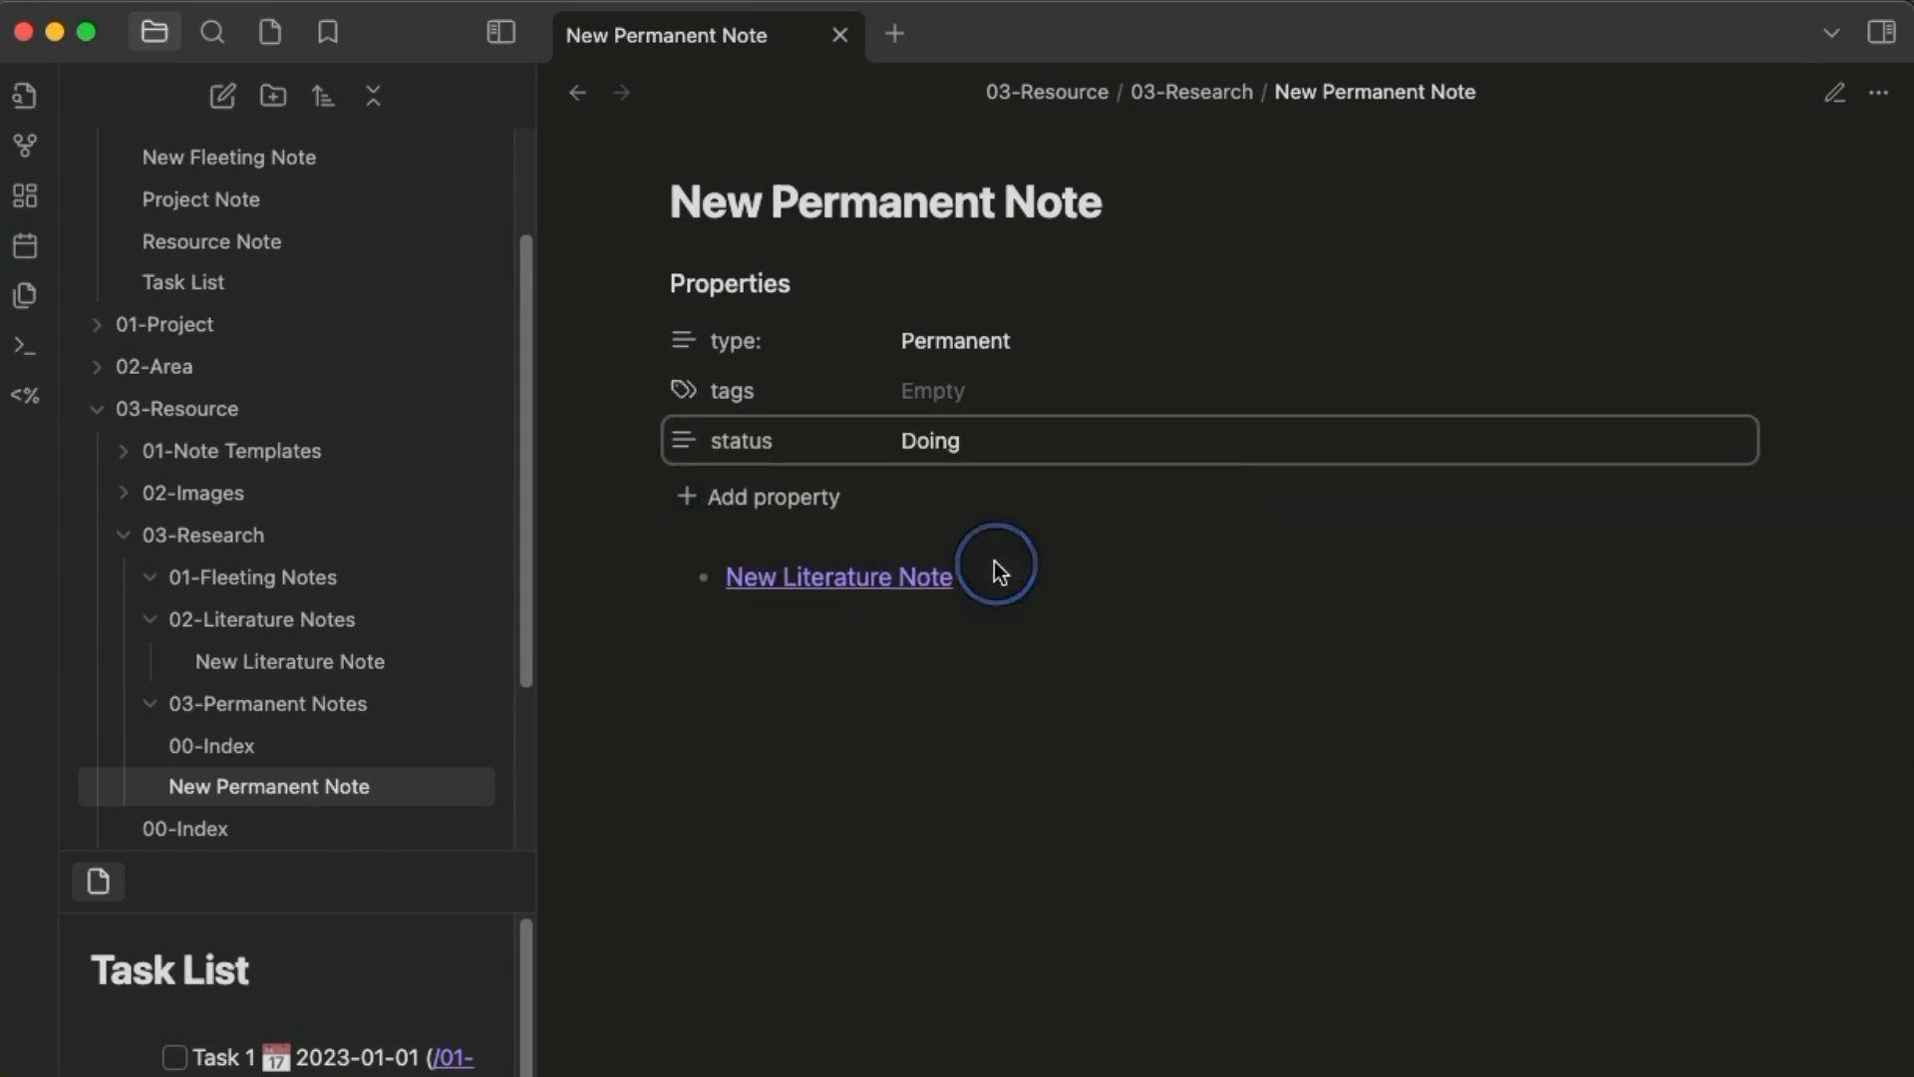
pyautogui.moveTo(1182, 1009)
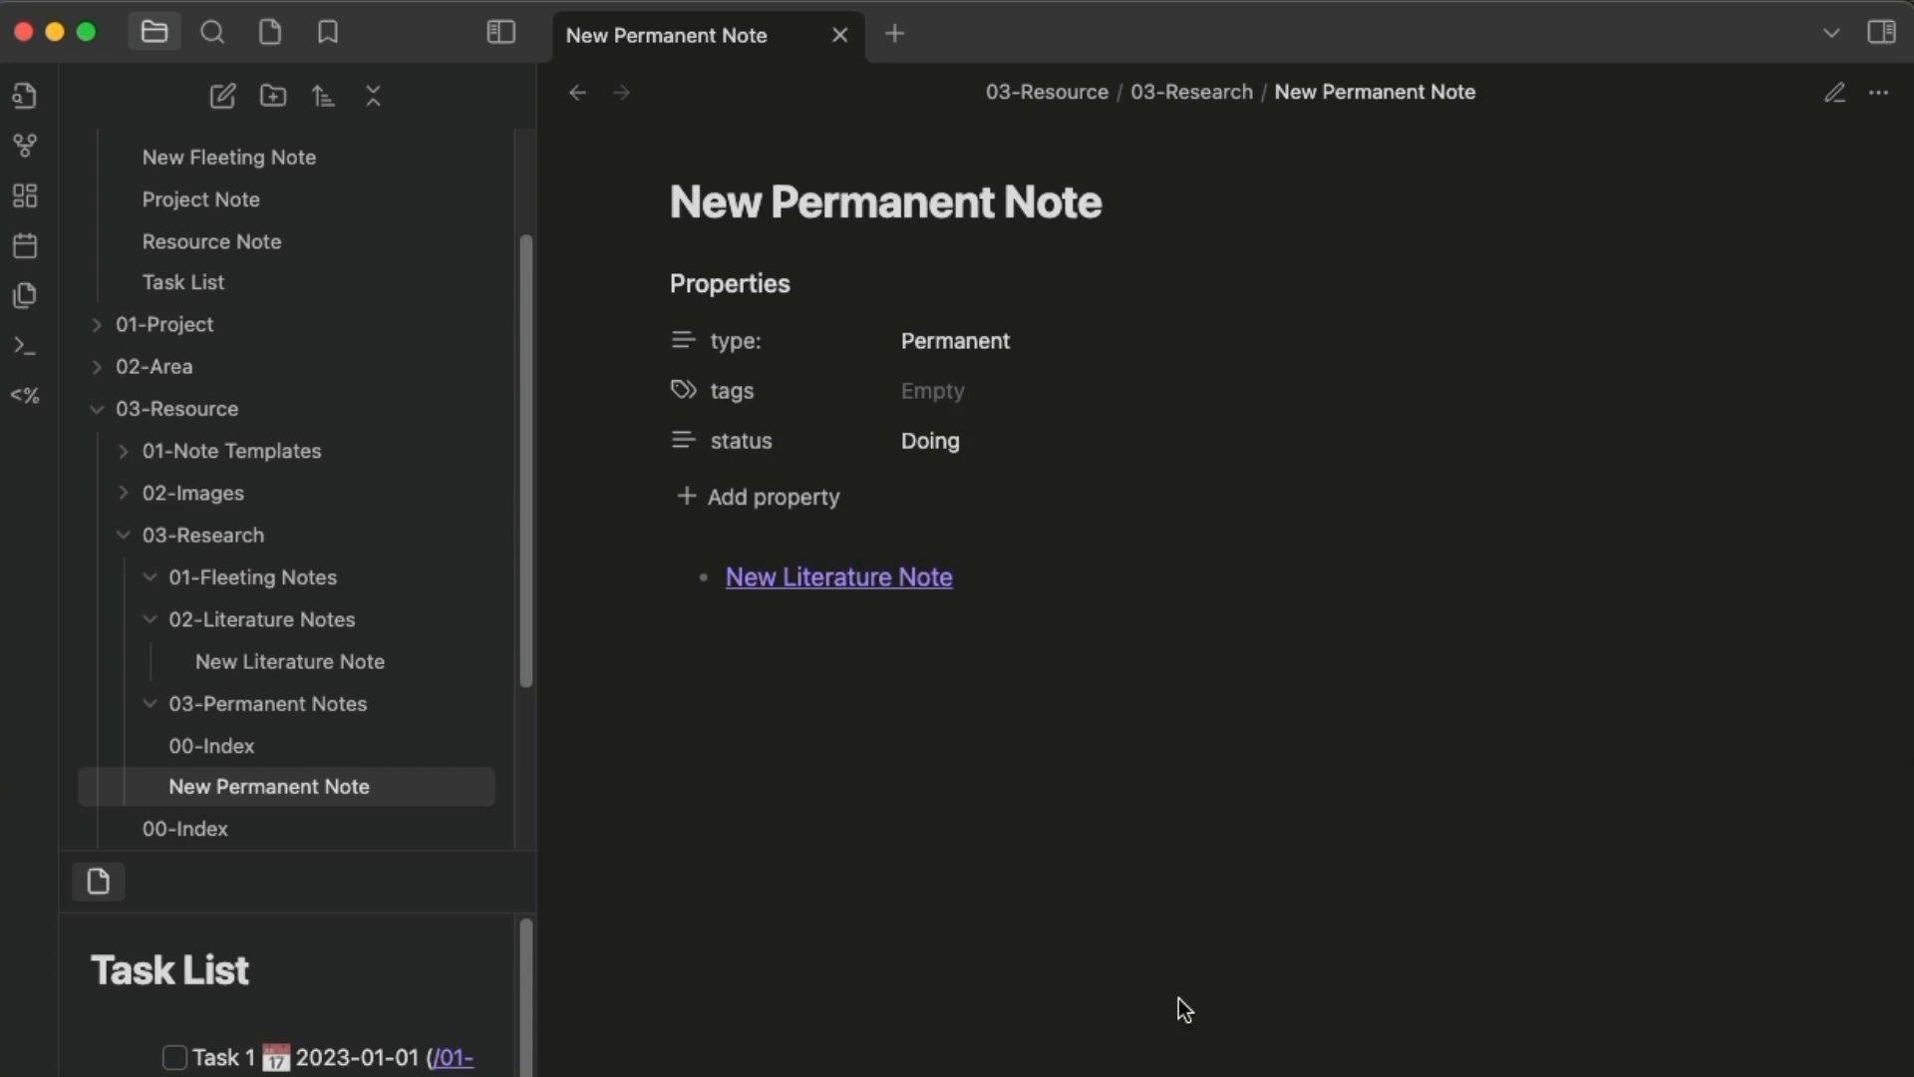